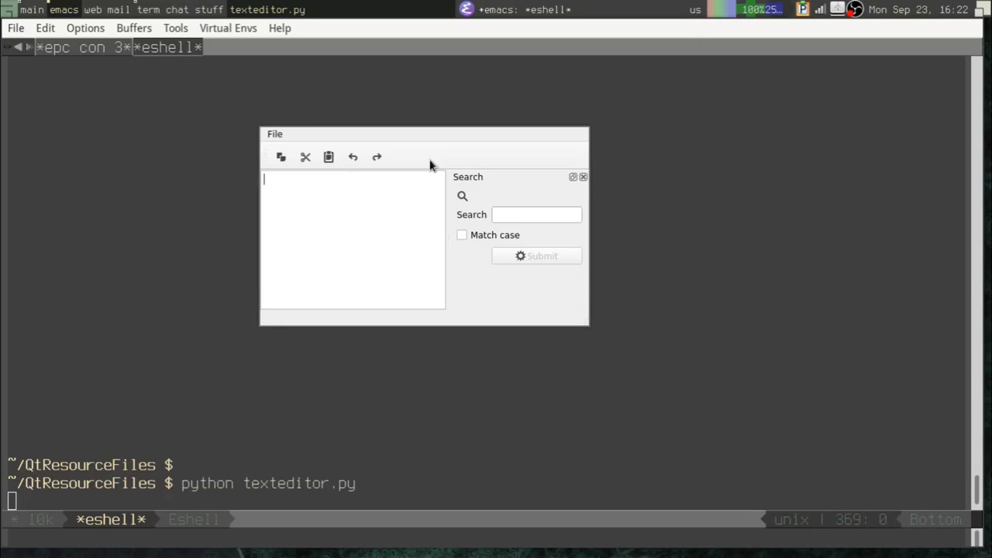
mouse_move(428, 165)
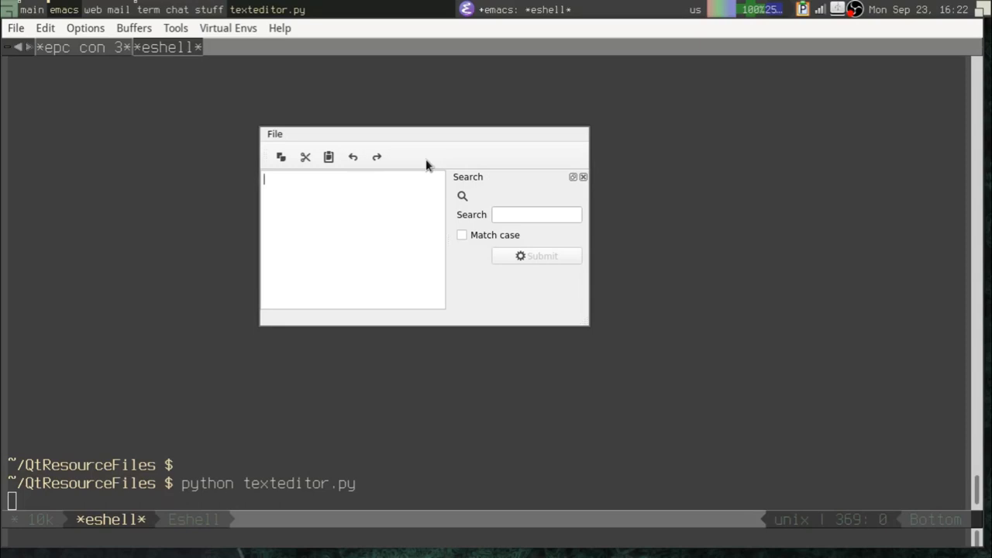
mouse_move(450, 177)
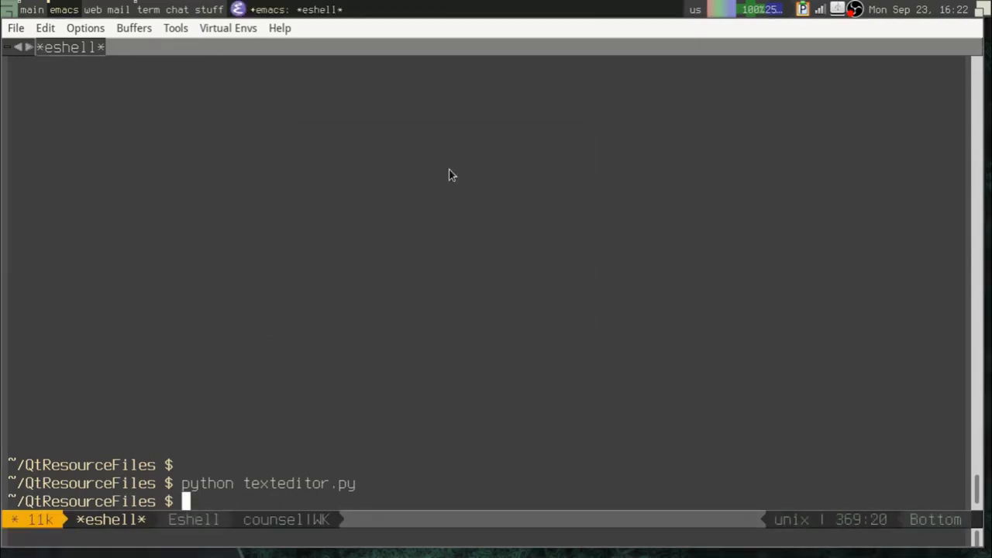
- From the parent folder run python QtResourceFiles/texteditor.py, then begin a cd back into QtResourceFiles
text(cd ..)
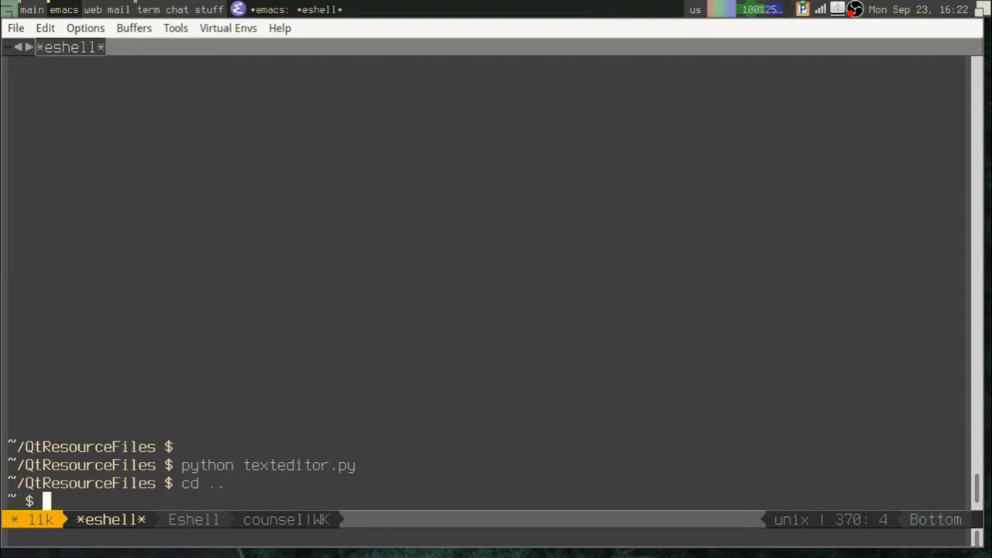
text(python)
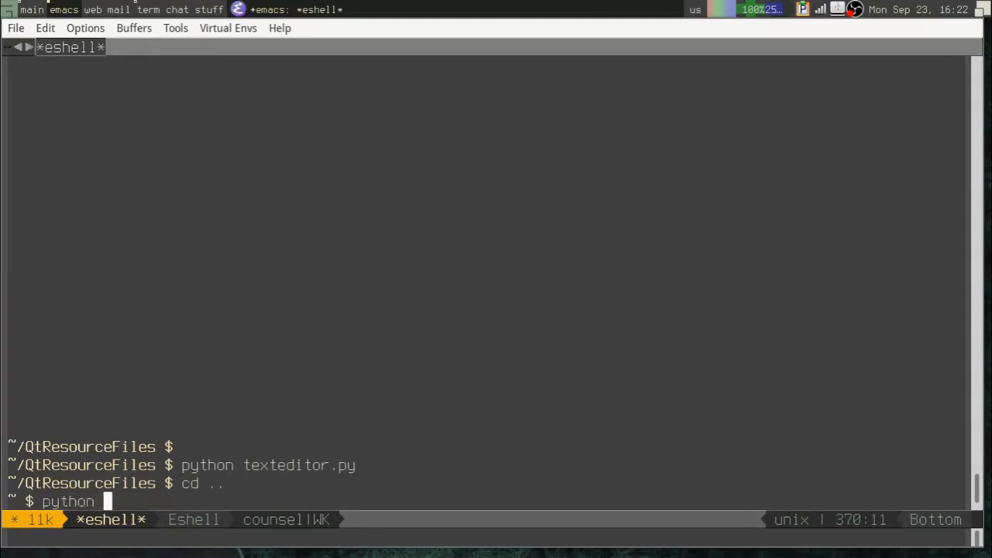
text(QtResourceFiles/texteditor.py)
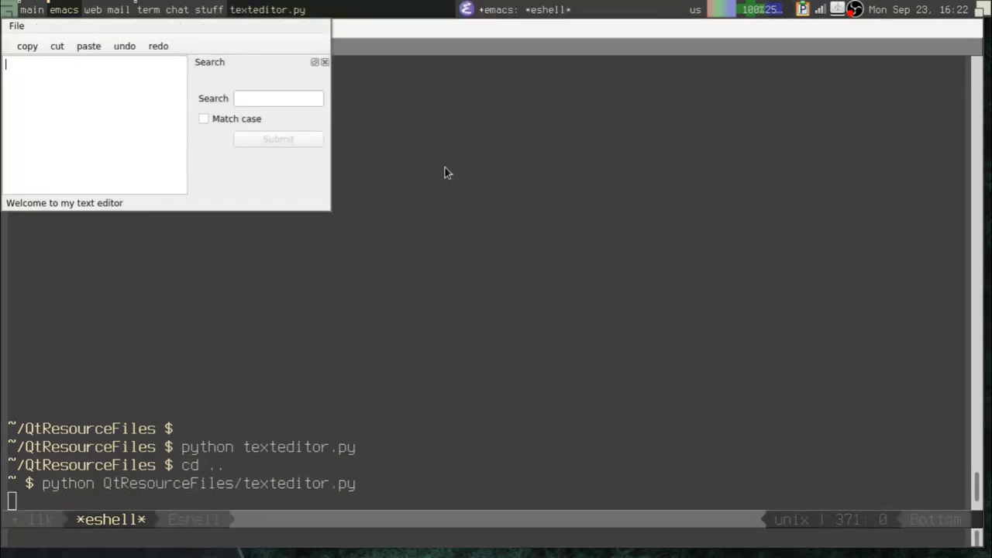
mouse_move(219, 174)
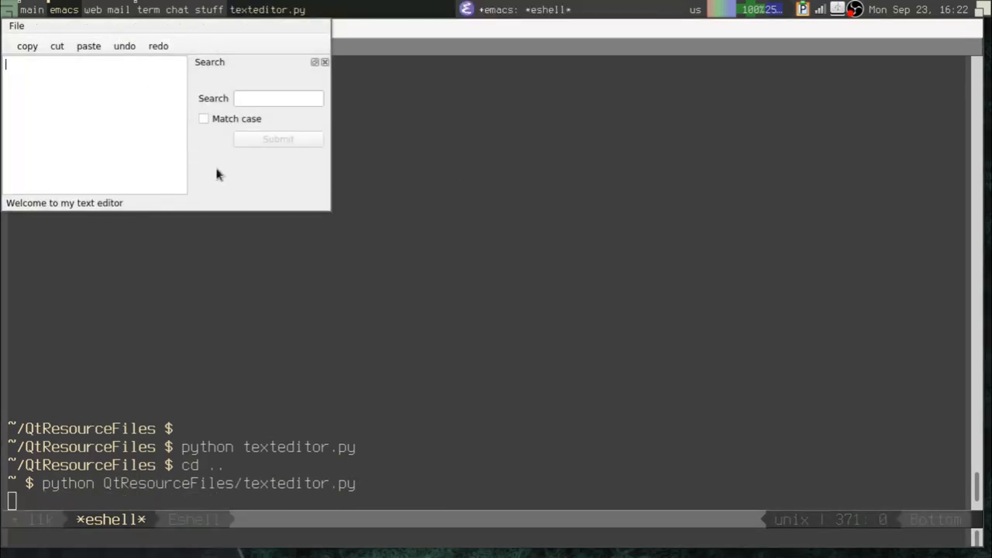
text(cd)
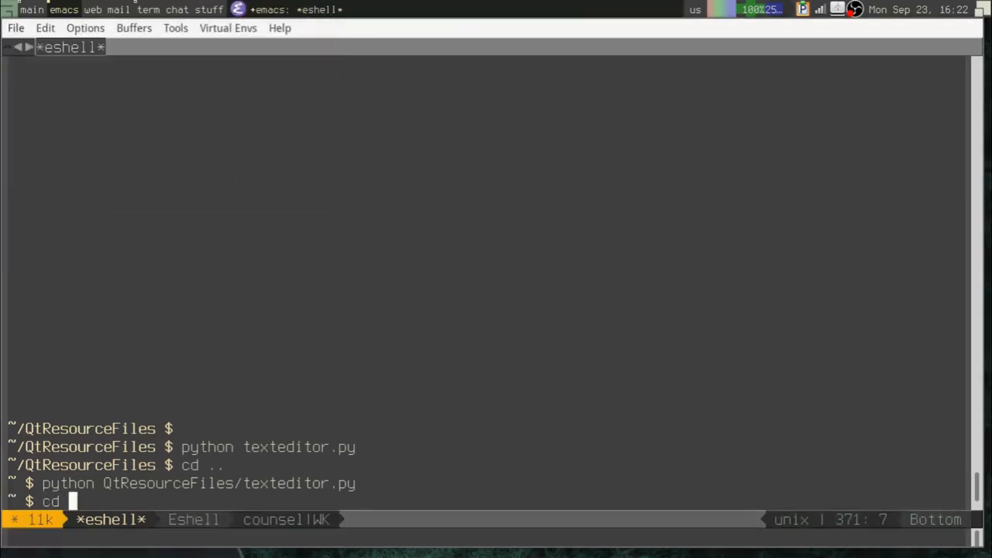
text(Qt)
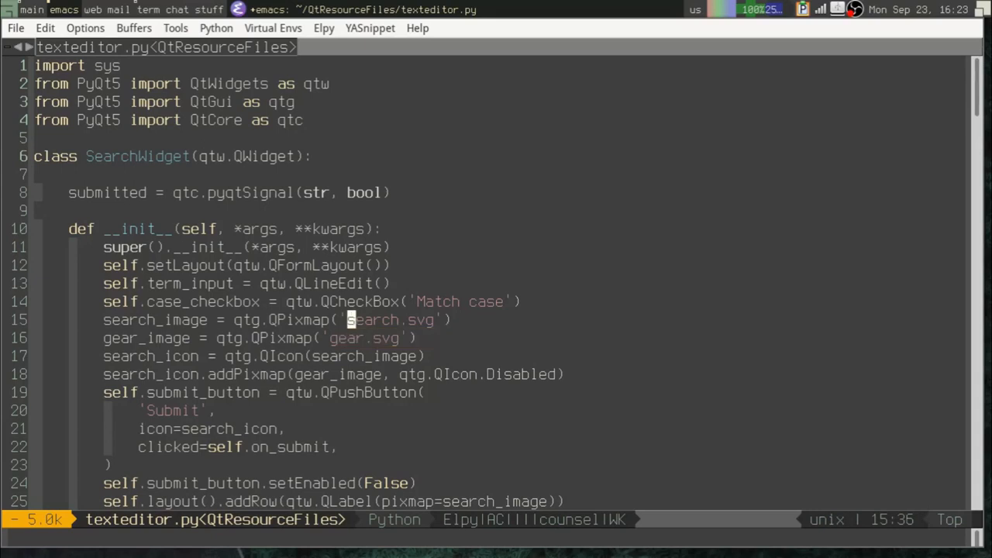
- Try an absolute /home/alanm/ path on the icon lines, undo it, and add blank lines below the imports
text(/)
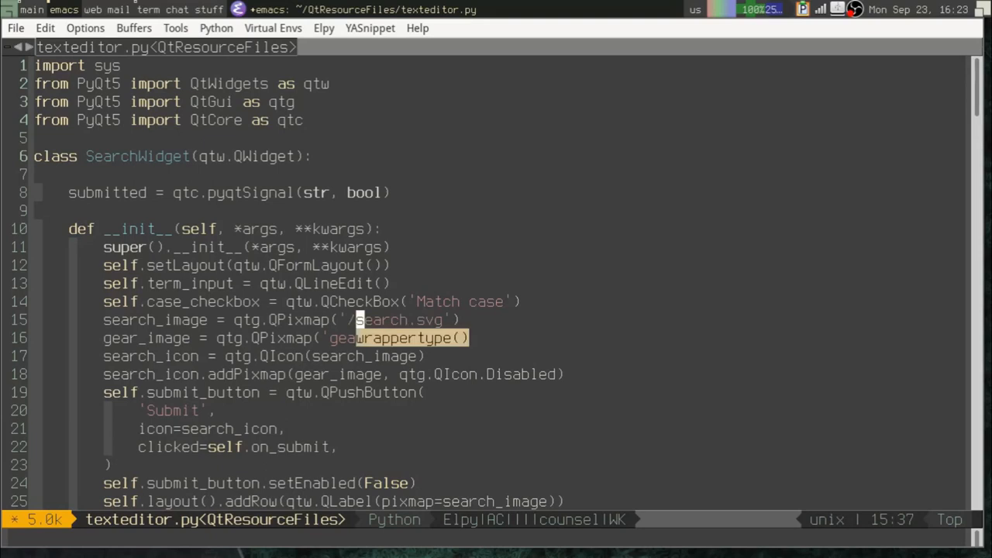
text(/home/alanm/)
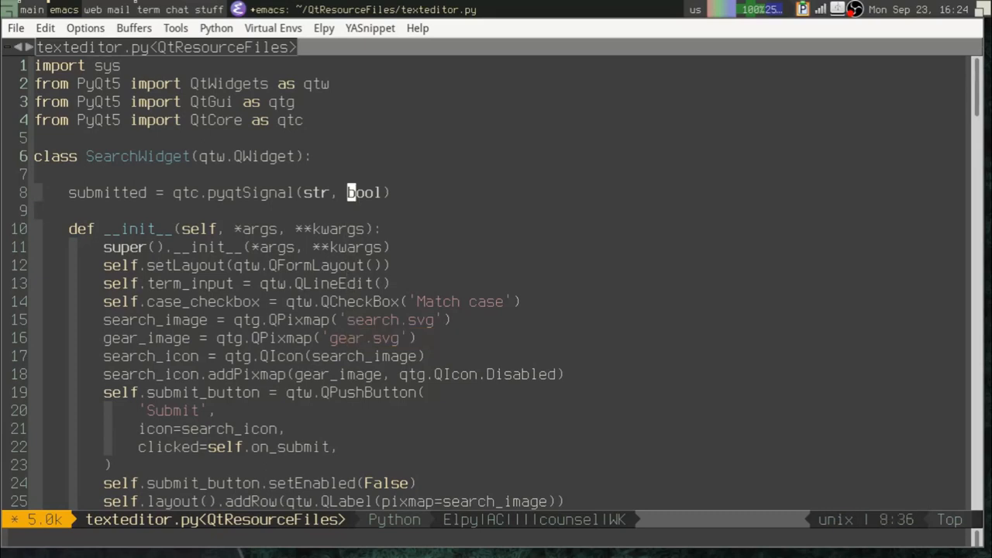
key(Return)
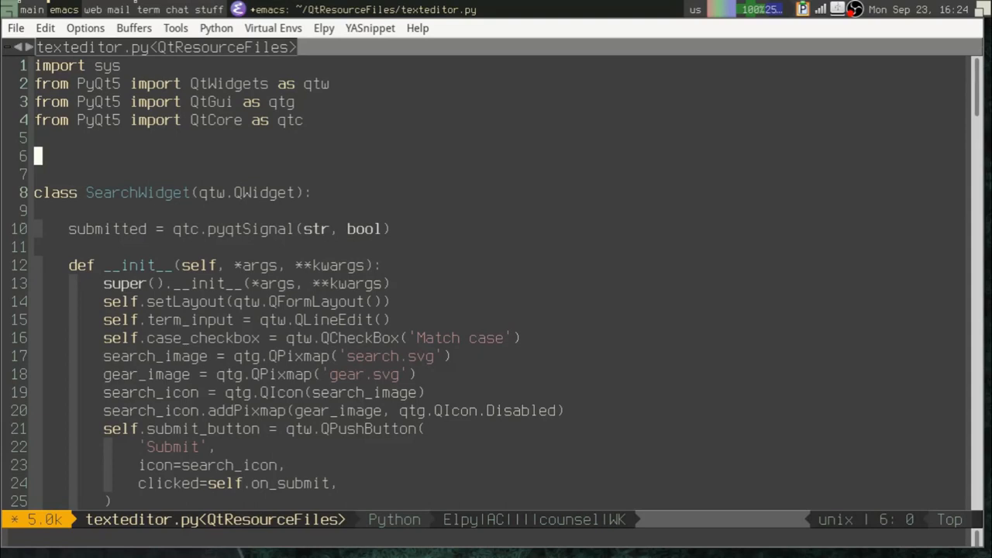
- Add 'import os' and 'print(os.getcwd())' below the imports and save texteditor.py
text(import os)
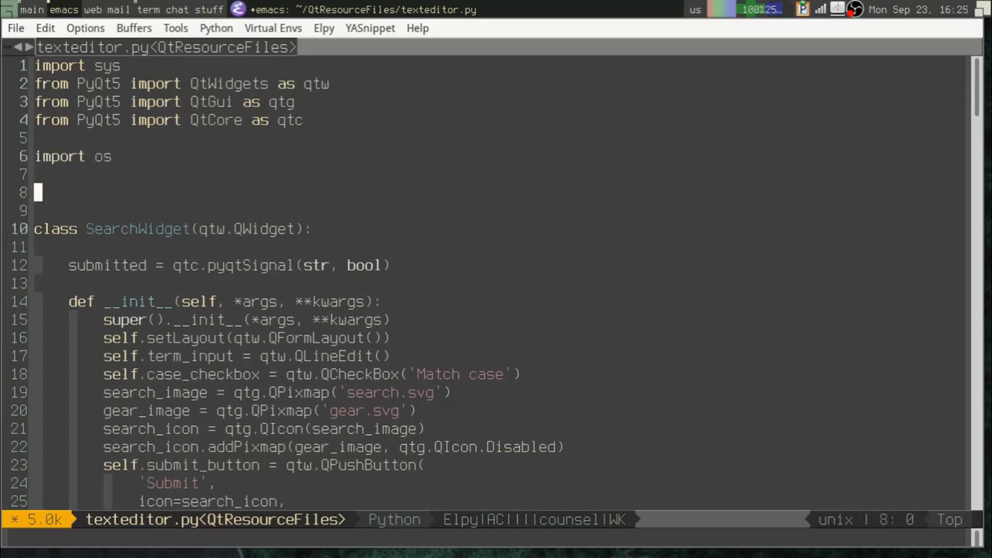
text(print(os.getcwd()
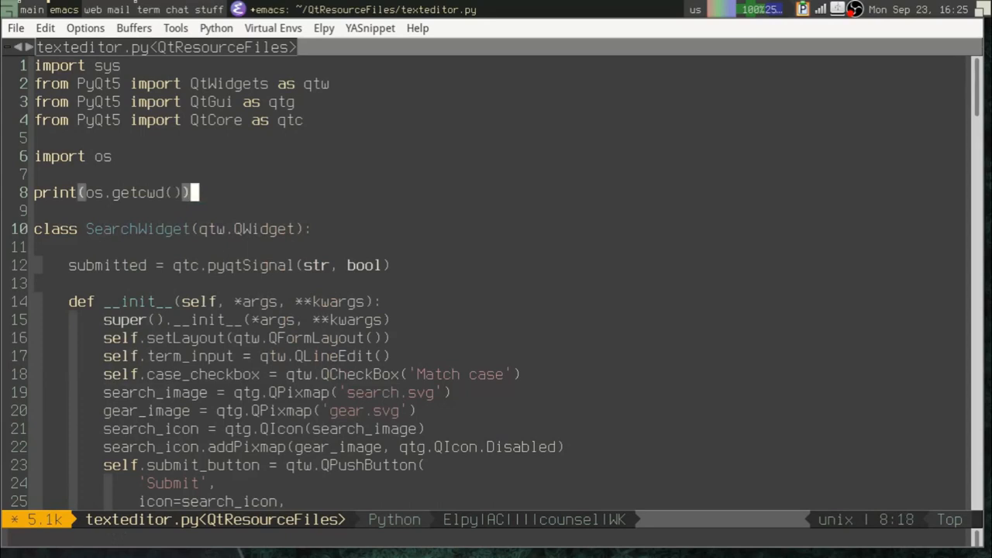
key(C-x C-s)
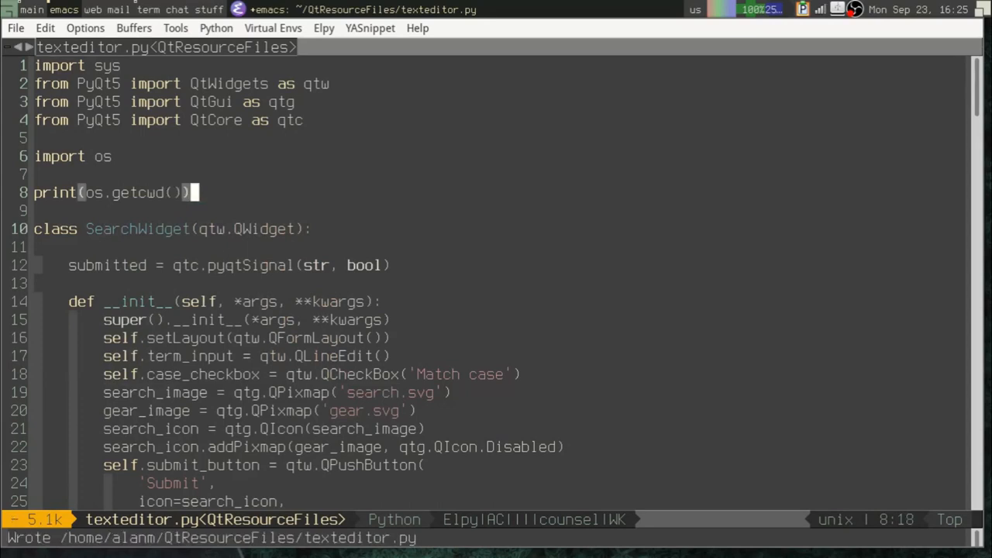
text(editor.py)
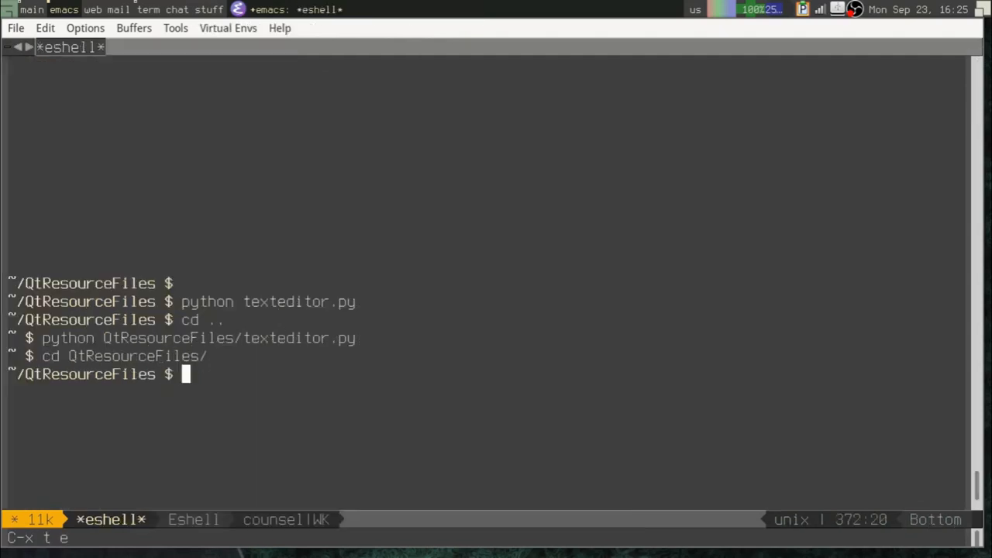
- Recall 'python texteditor.py' from eshell history and rerun it to print the working directory
key(Up)
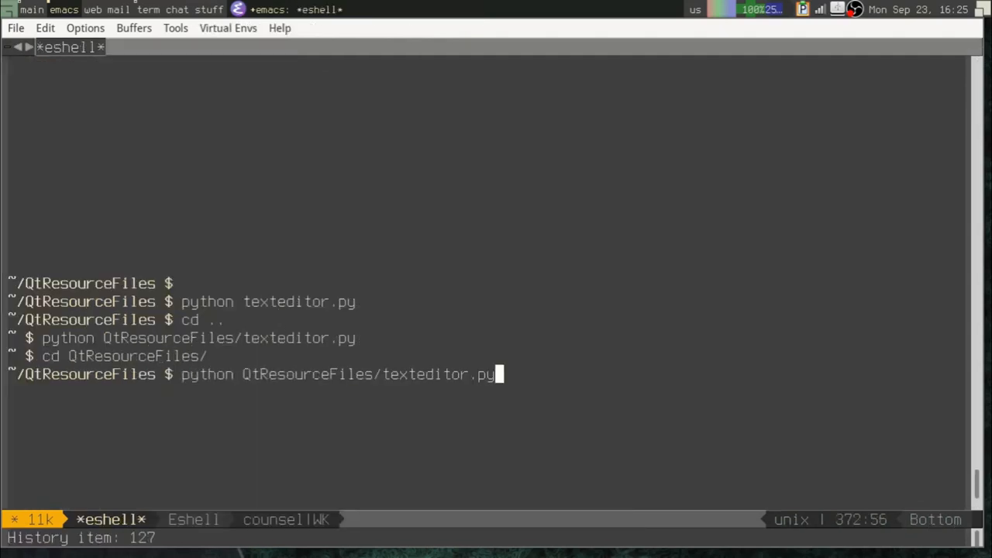
key(Up)
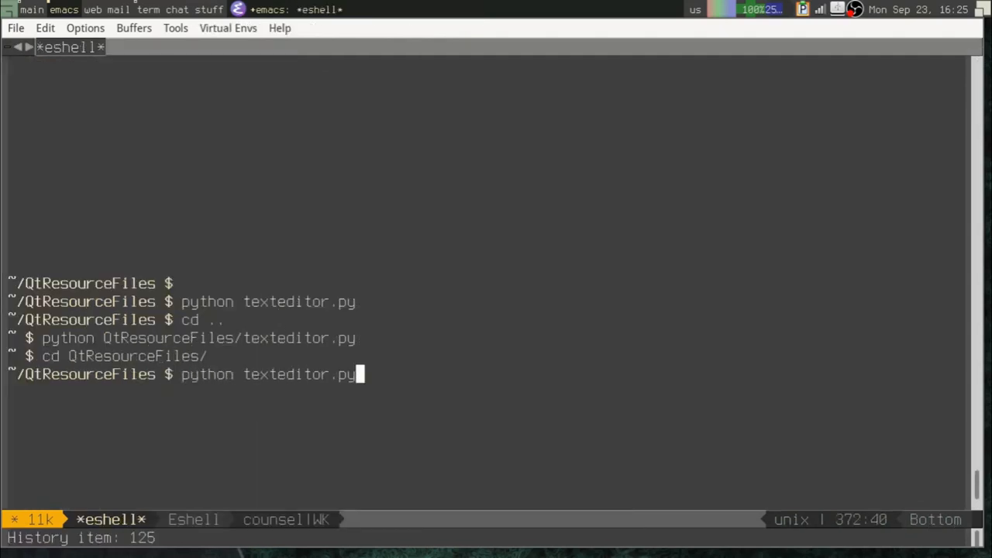
key(Return)
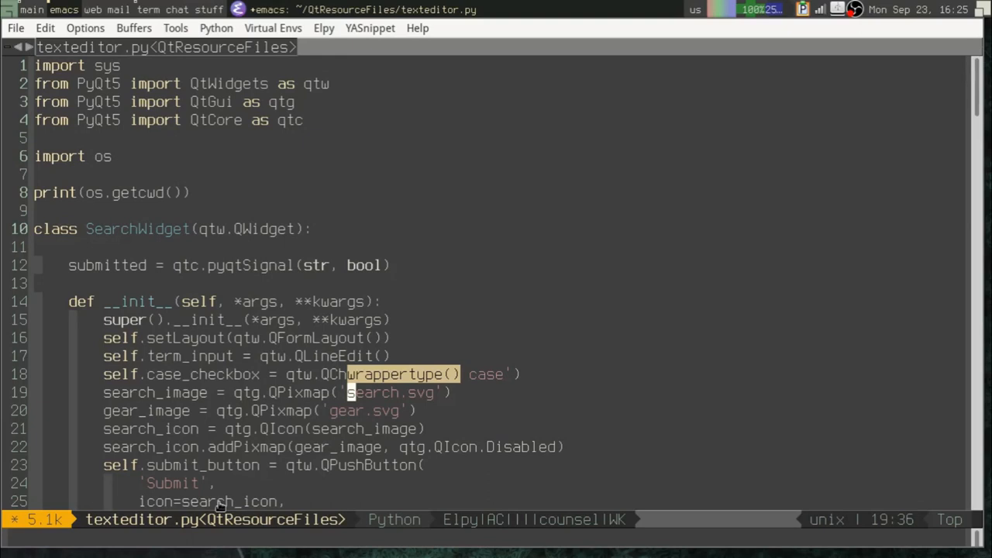
mouse_move(136, 198)
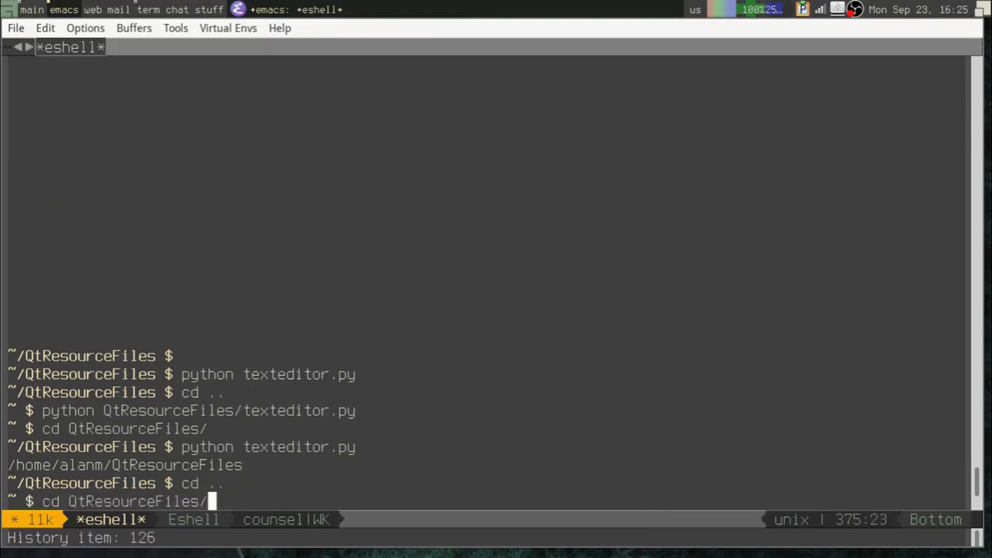
key(Return)
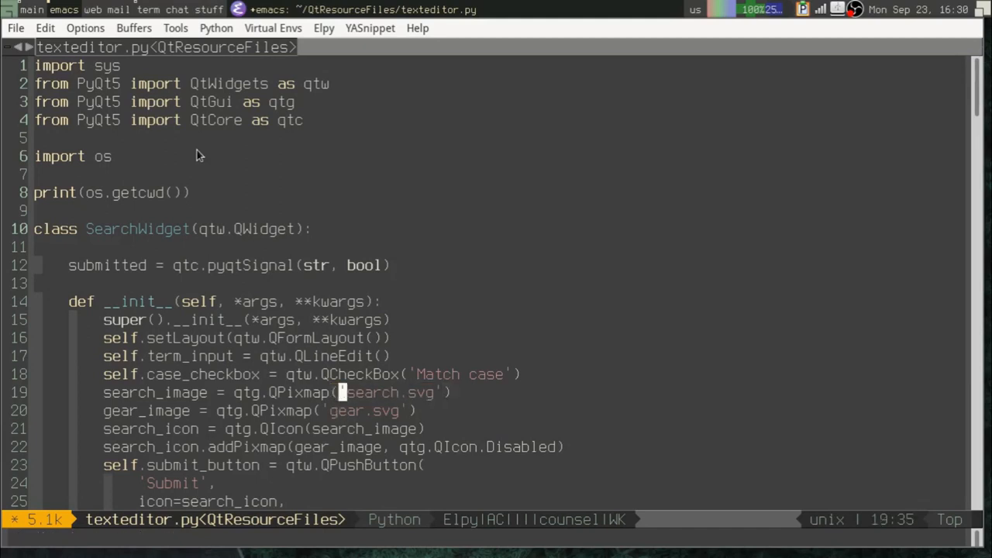
- Run python QtResourceFiles/texteditor.py from the parent folder and note the printed path
text(/)
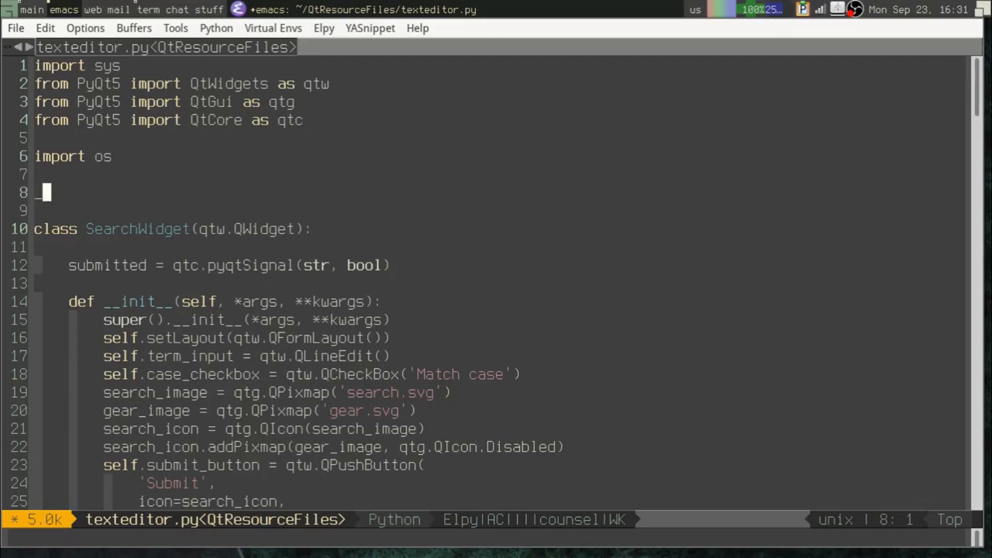
- Replace the getcwd line with print(__file__) on line 8
text(__file__)
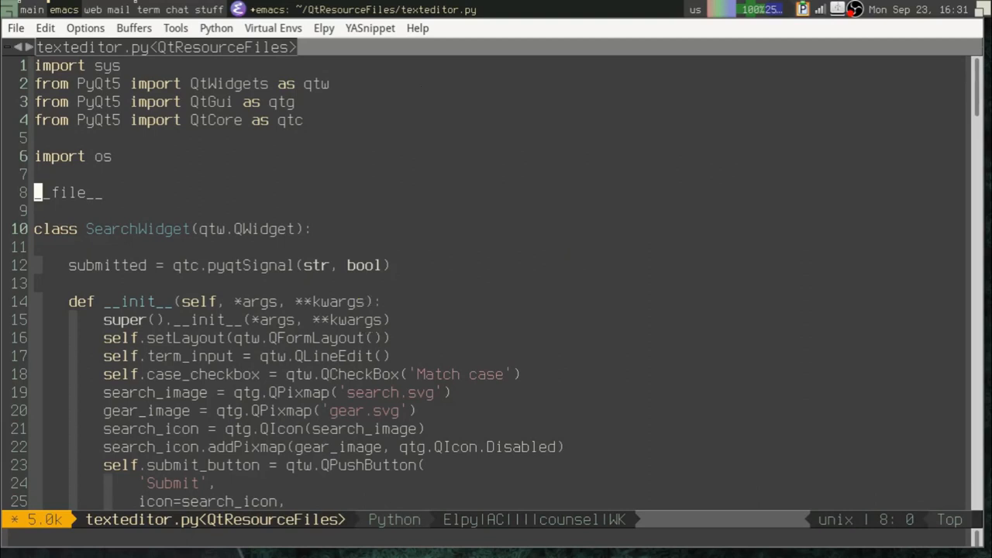
text(print()
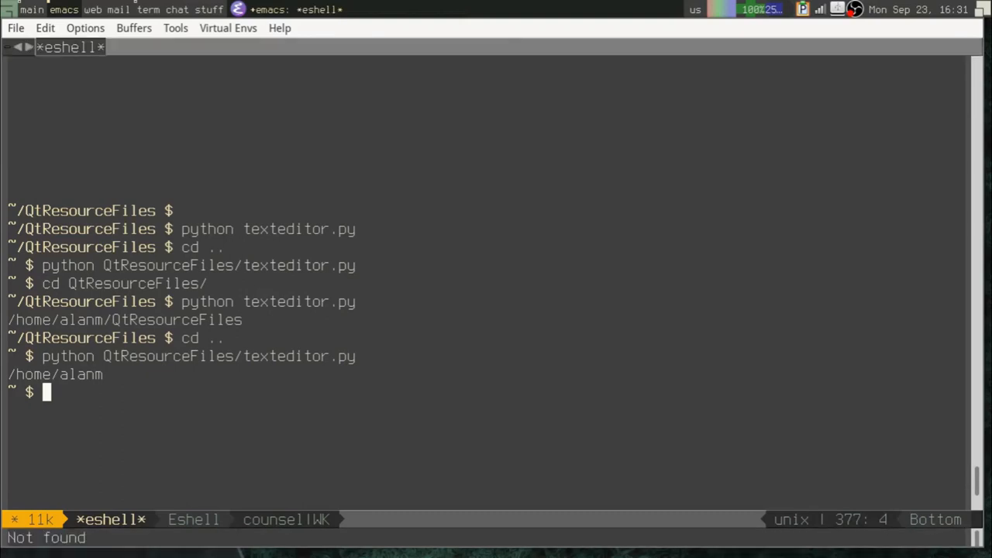
- Run python QtResourceFiles/texteditor.py from the home folder to print the relative script path
text(python Qt)
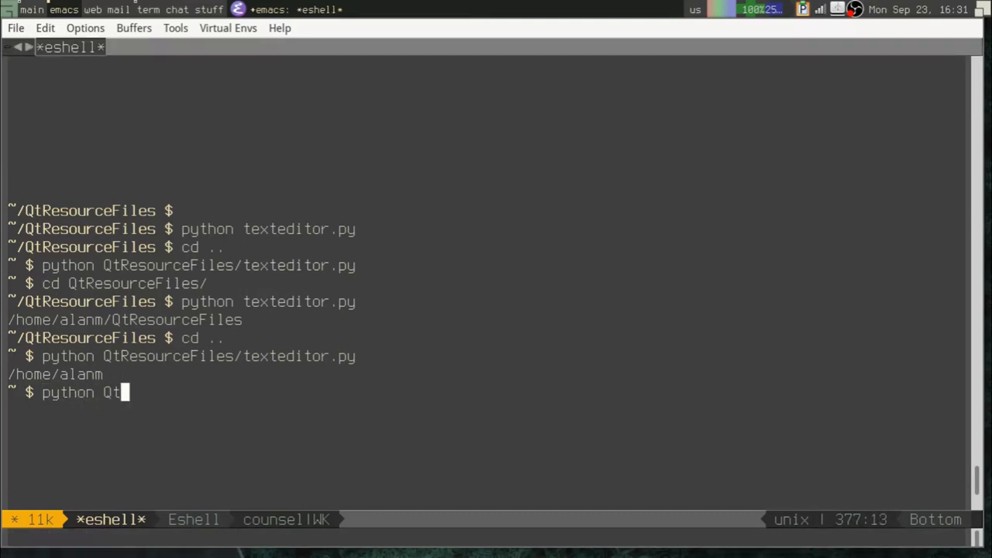
text(ResourceFiles/texteditor.py)
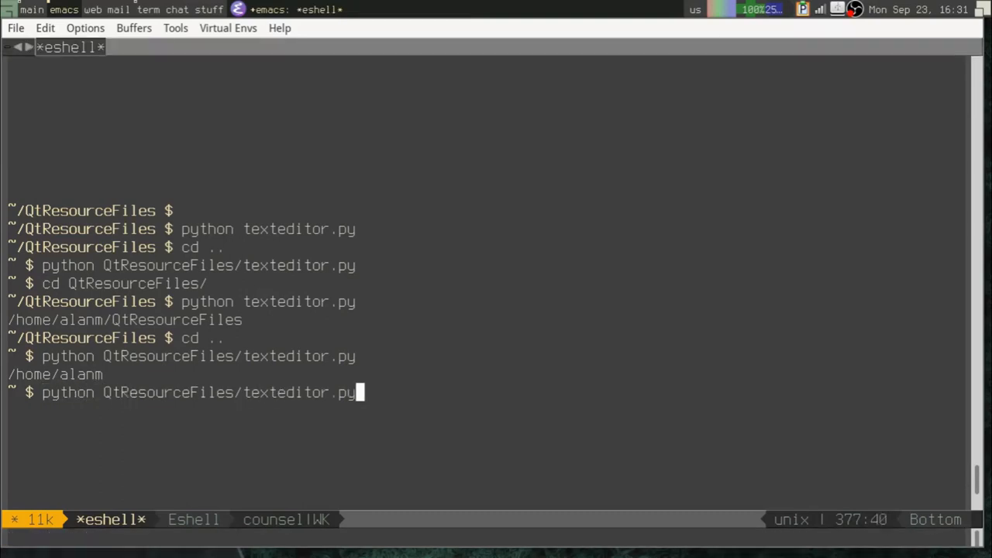
key(Return)
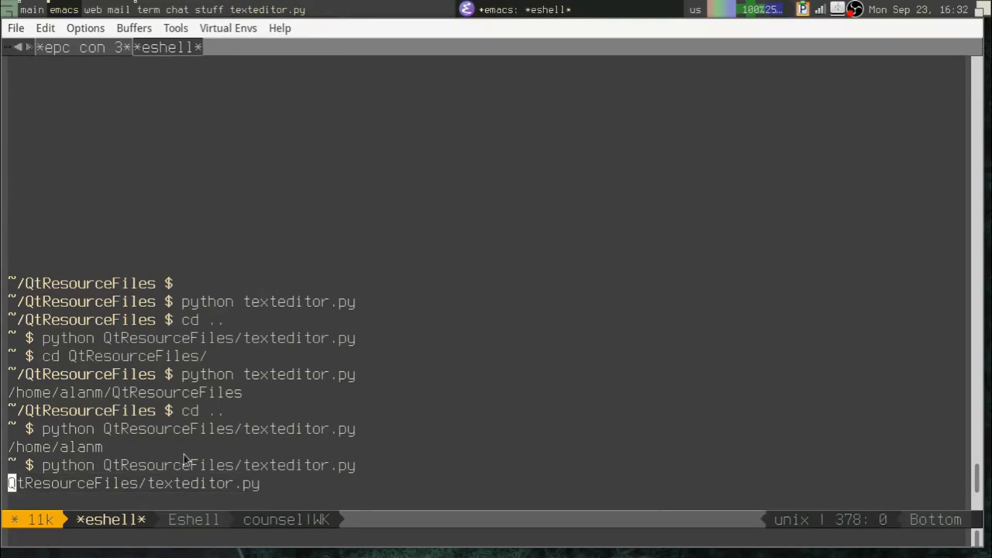
mouse_move(324, 19)
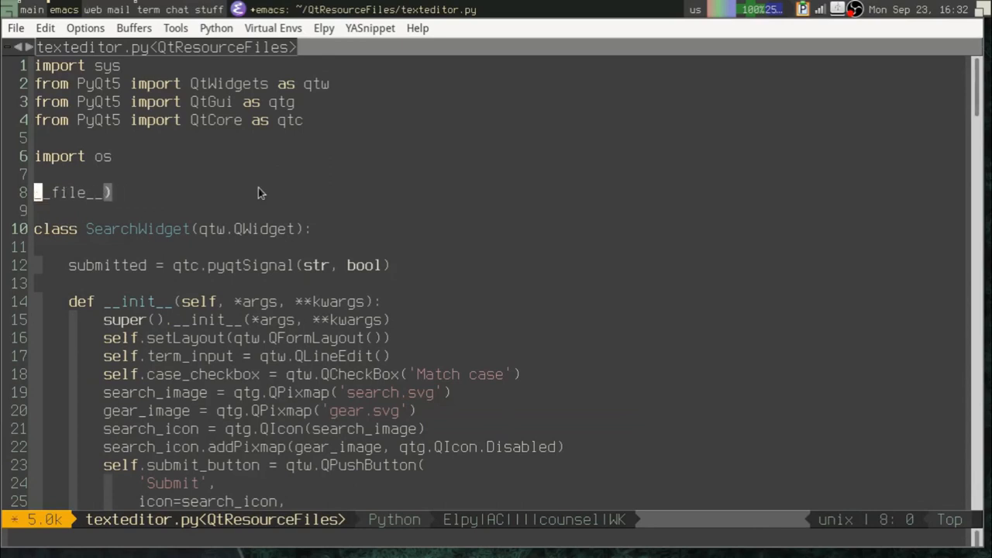
- Define BASEDIR = os.path.dirname(__file__) below import os, fixing the 'parth' typo
text(os.part)
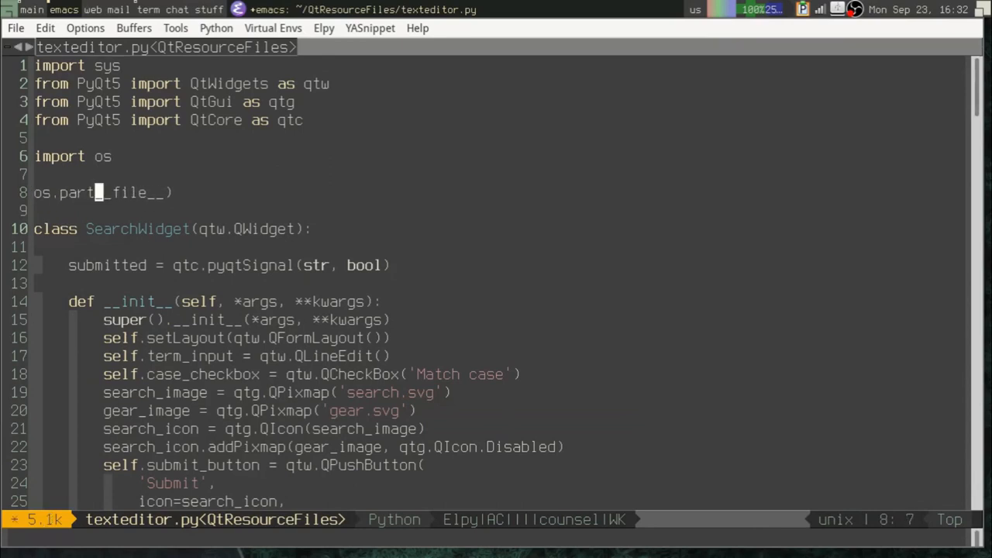
text(h.dirname(_)
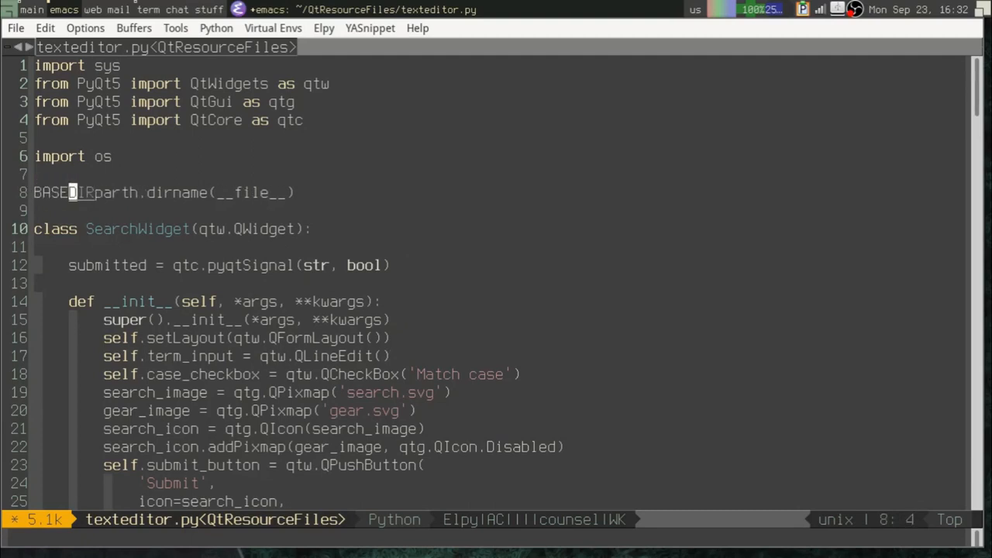
text(os.)
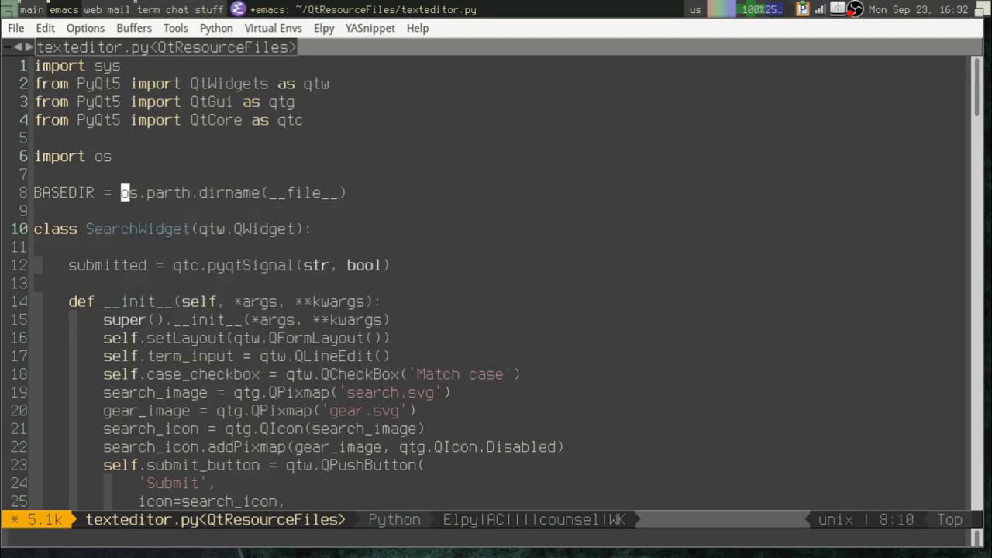
key(right)
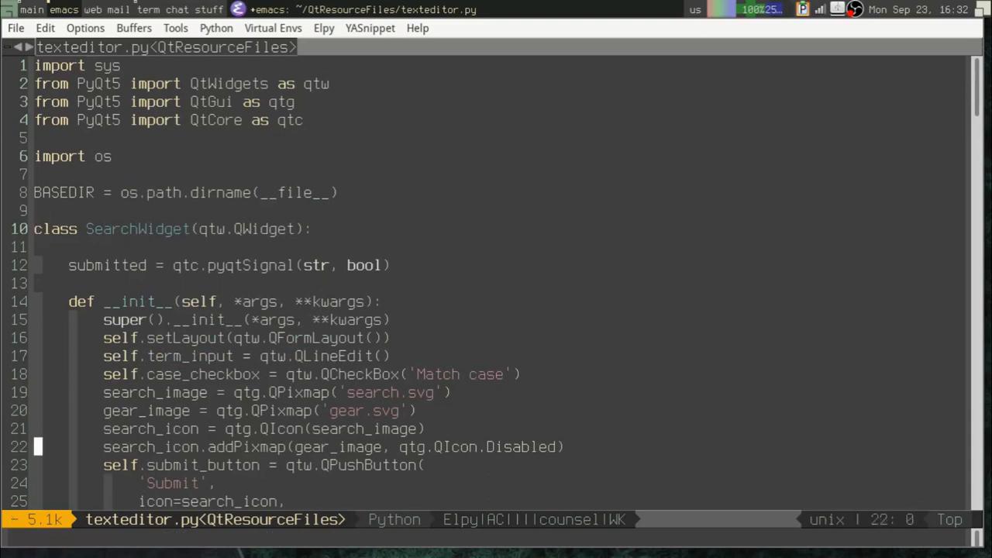
- Change the search.svg QPixmap to os.path.join(BASEDIR, 'search.svg')
text(os.)
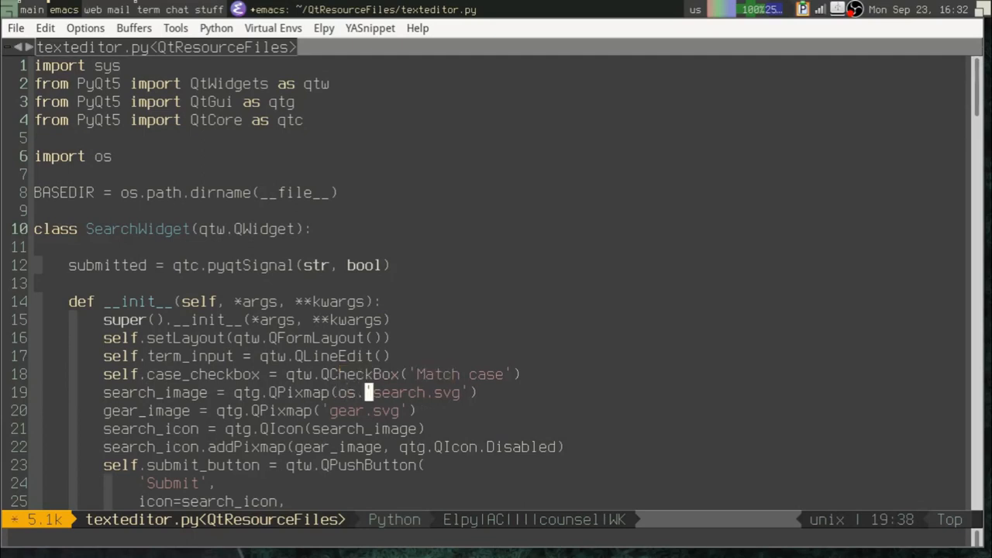
text(path.join)
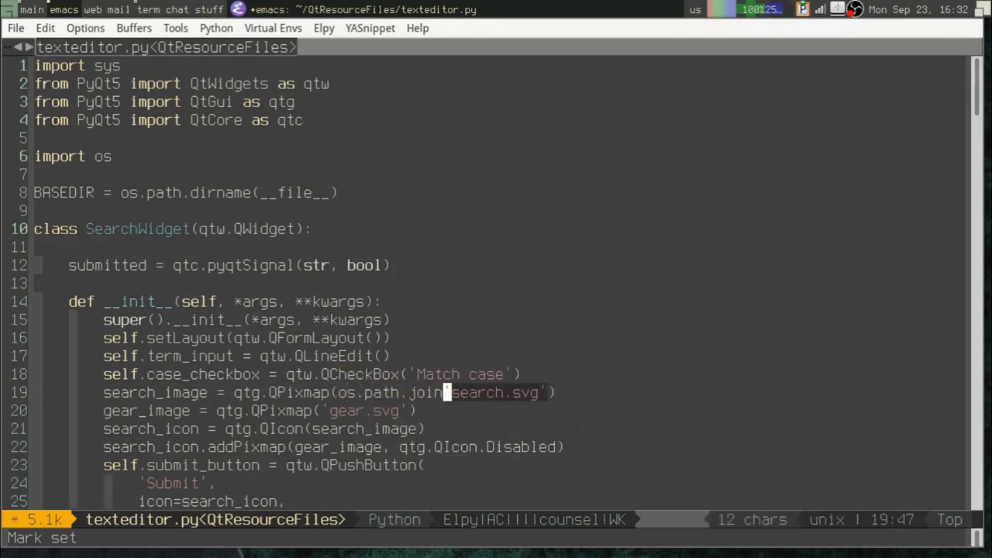
text(BASEDIR,)
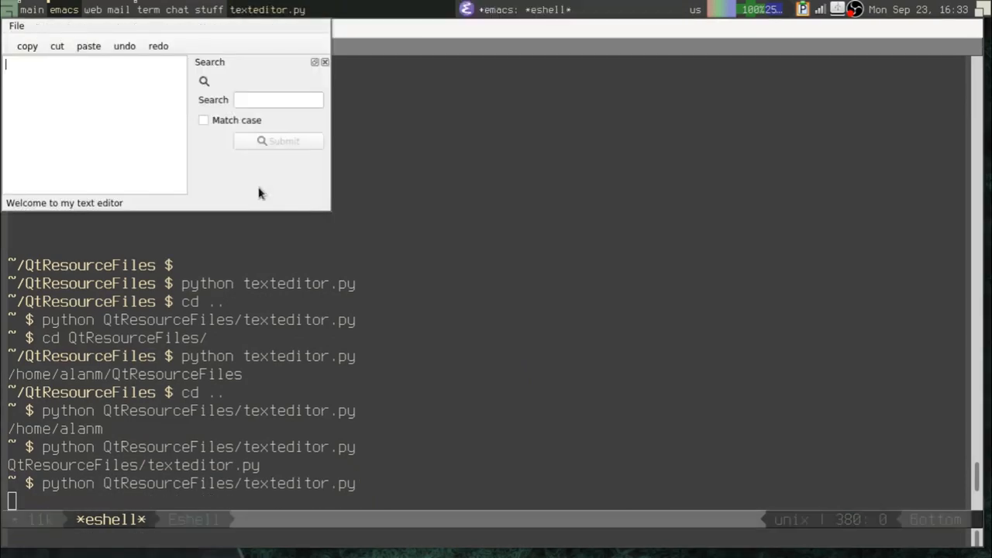
mouse_move(266, 153)
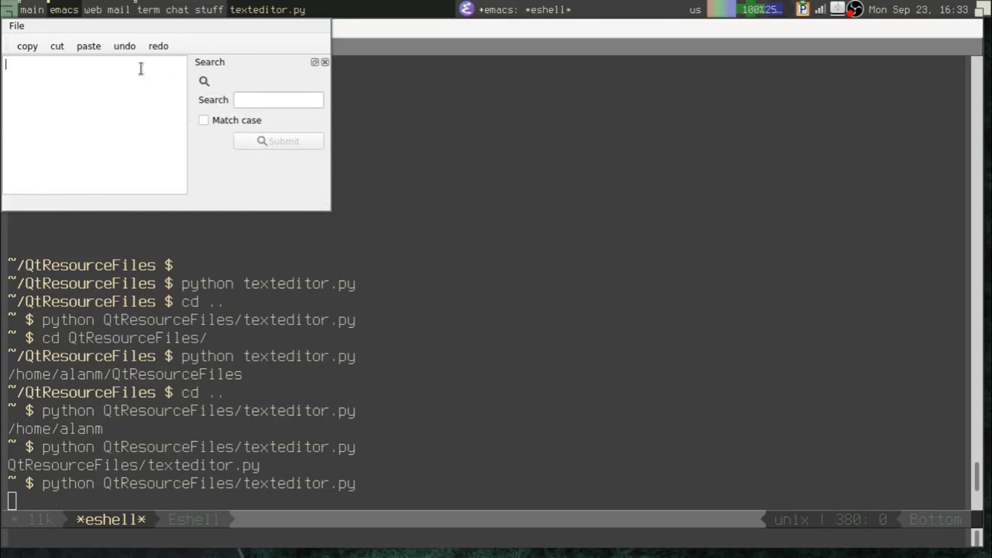
mouse_move(165, 131)
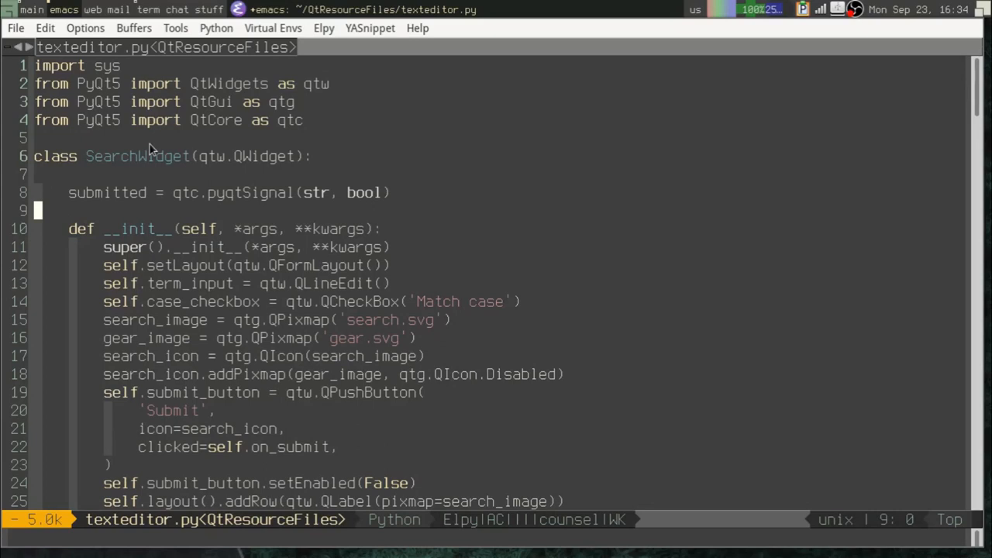
- Visit texteditor_images.qrc, review its <file> entries such as copy.svg, and return to eshell
key(C-x C-f)
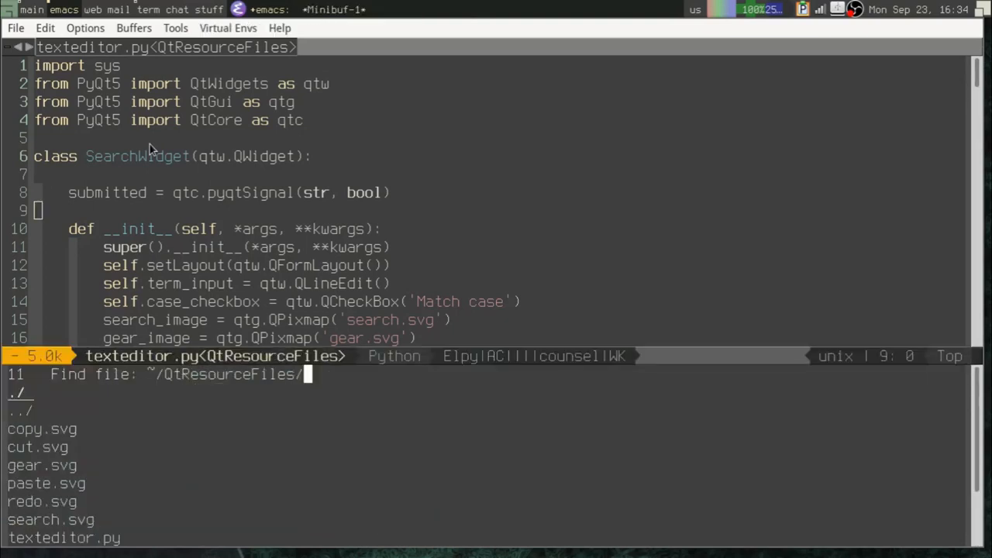
text(q)
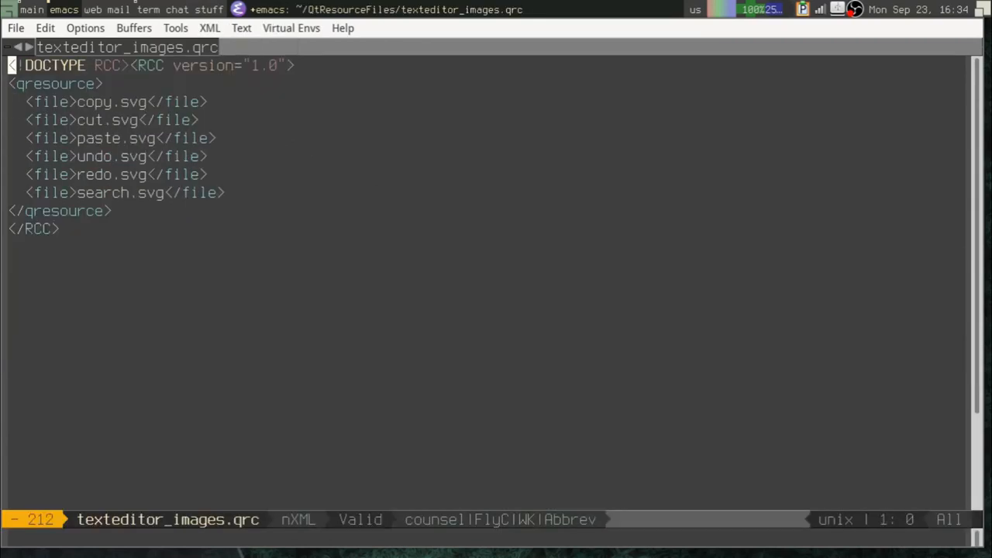
key(down)
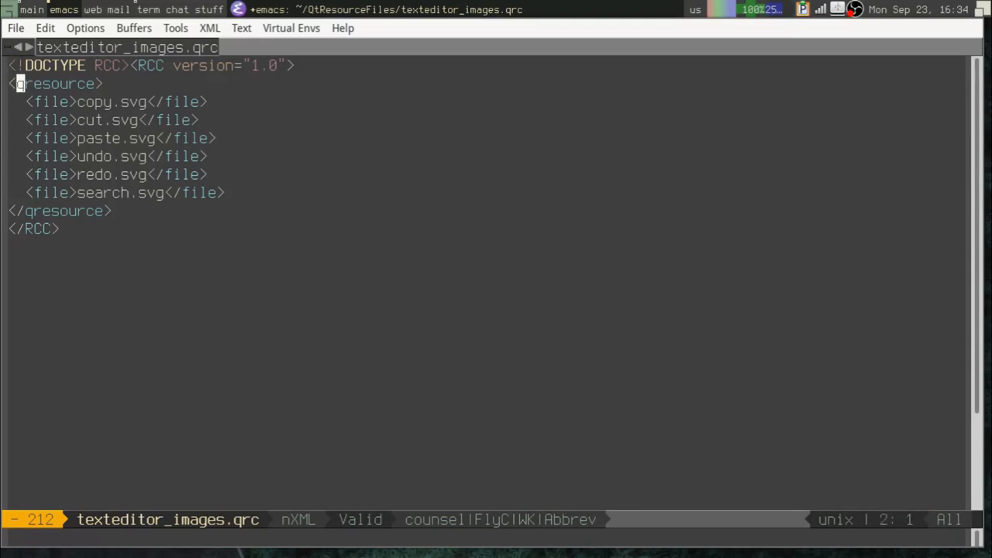
key(End)
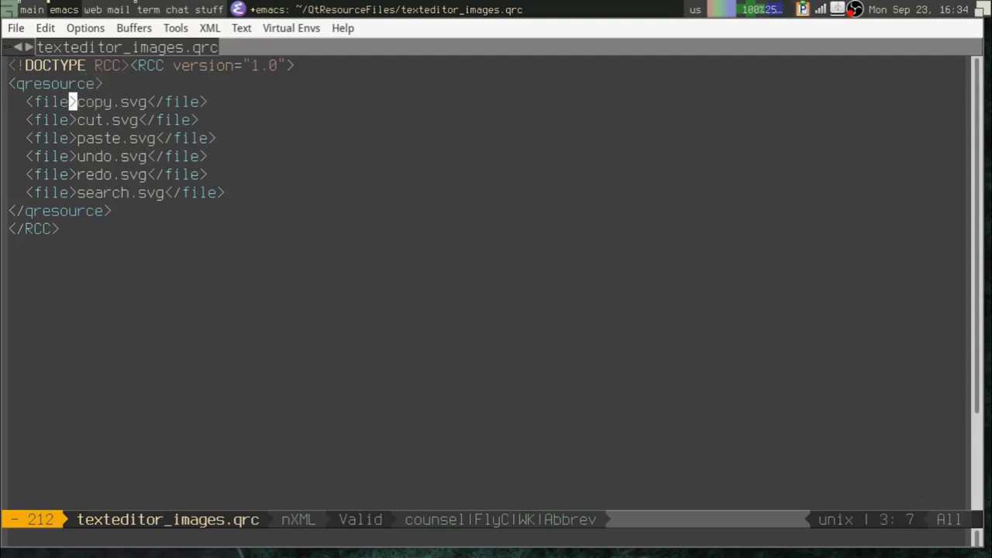
click(124, 138)
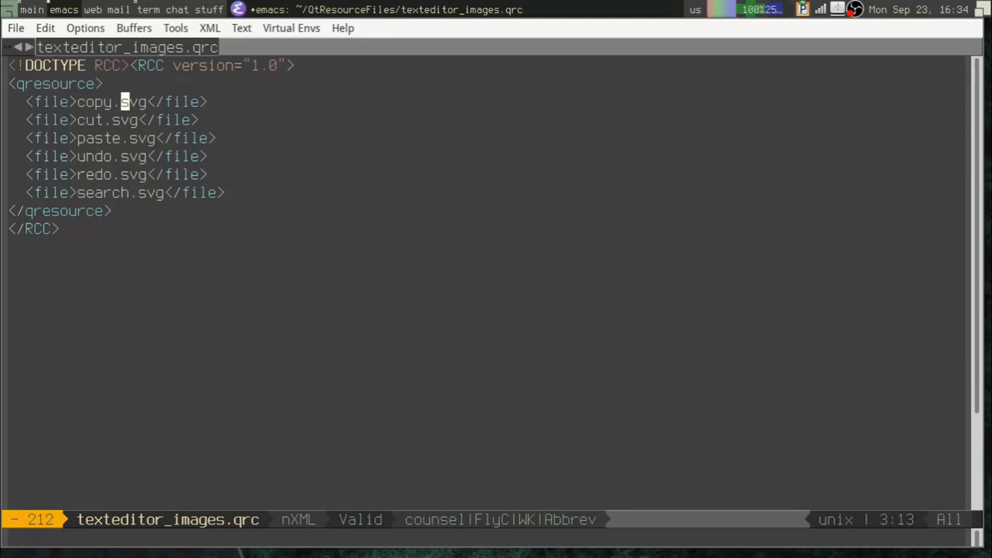
key(C-x t e)
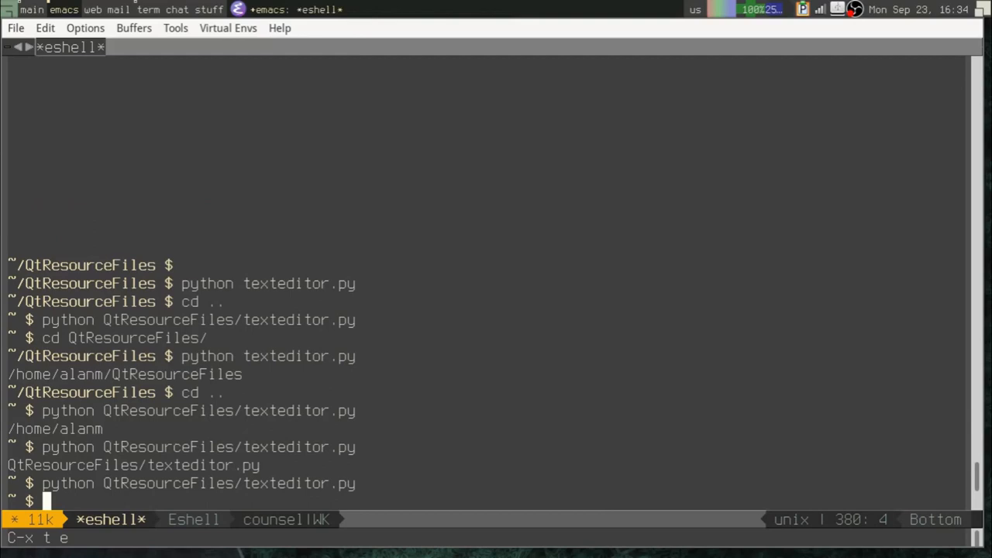
- Compile texteditor_images.qrc with pyrcc5 -o resources.py
text(pyrcc5)
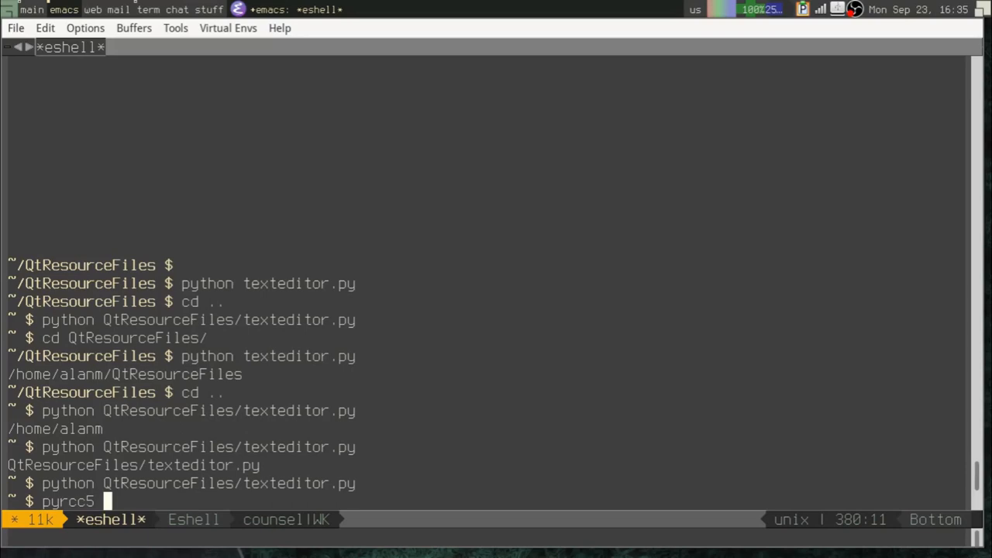
text(texteditor_images.qrc)
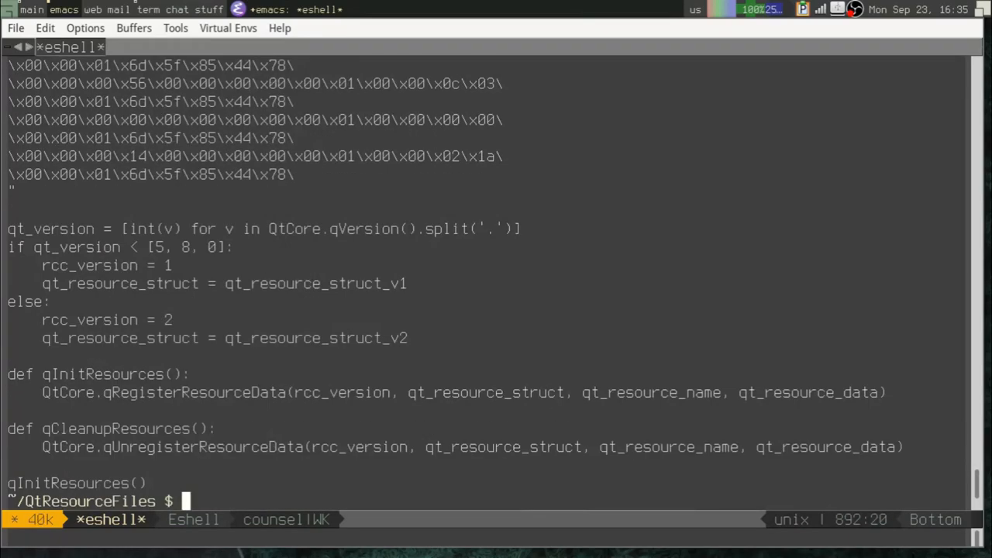
text(pyrcc5 texteditor_images.qrc -o)
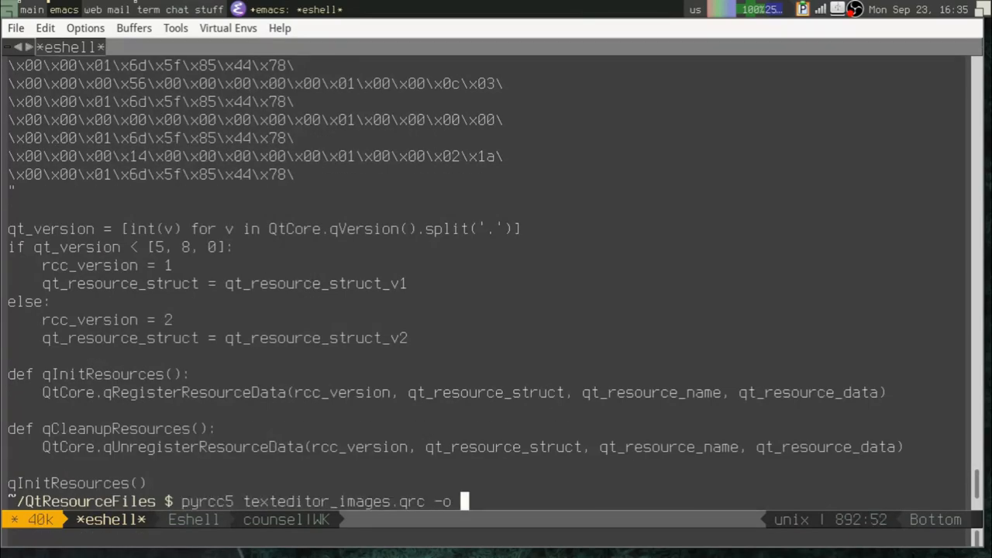
text(resources.)
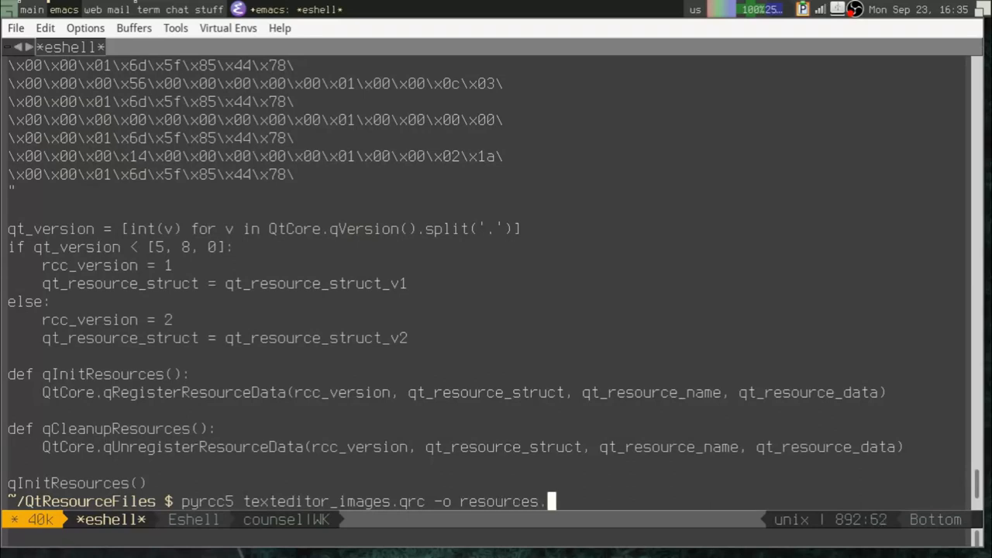
key(Return)
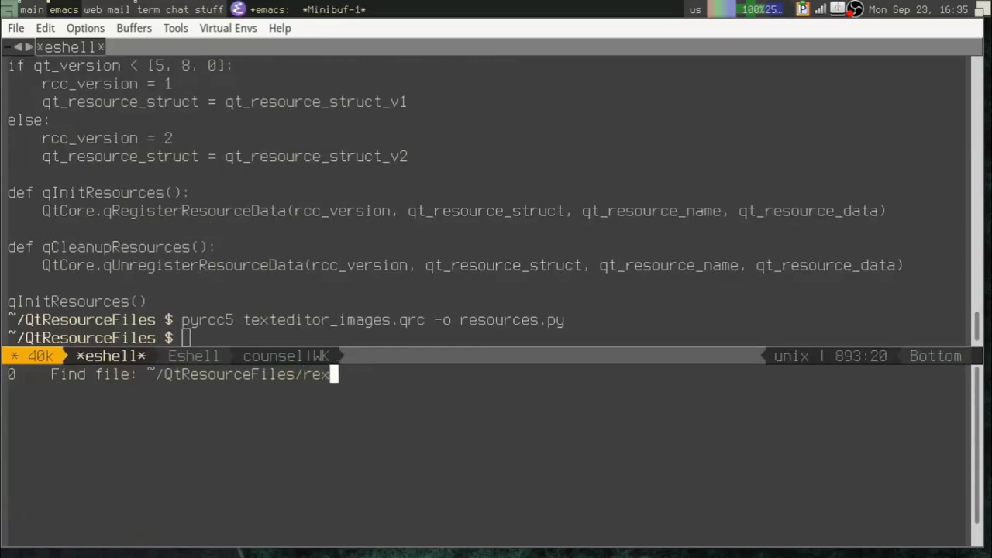
- Review resources.py in Emacs, scrolling through qt_resource_data down to qt_resource_name
key(Return)
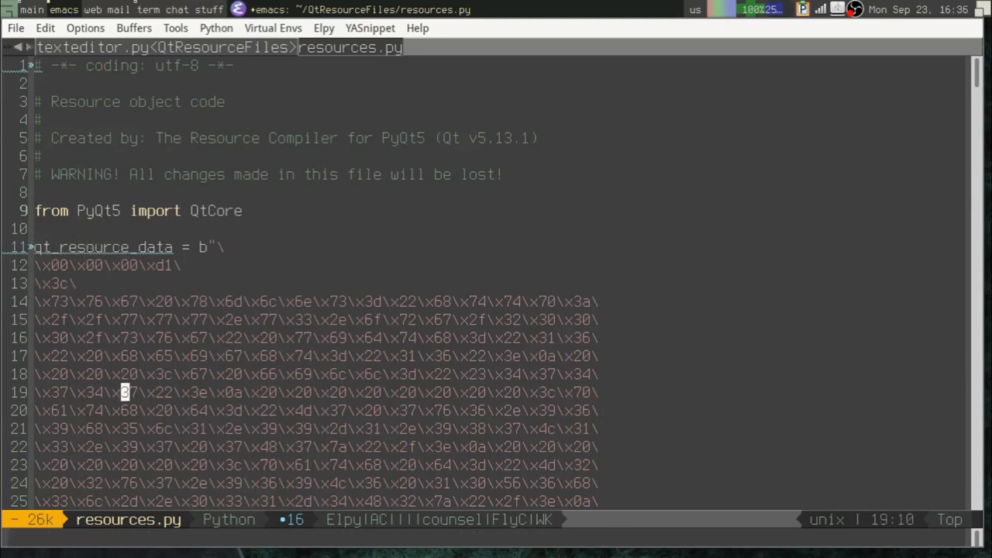
scroll(down, 3)
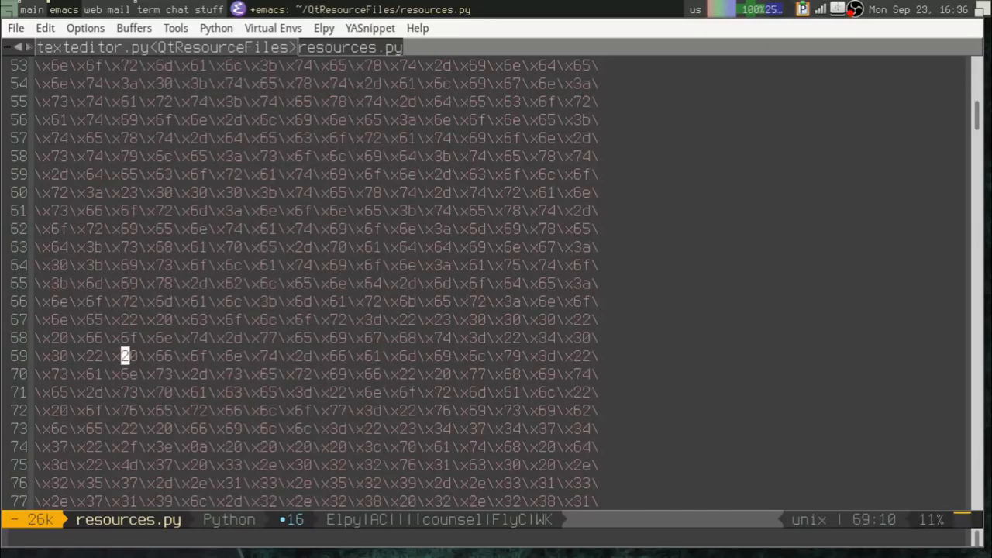
scroll(down, 3)
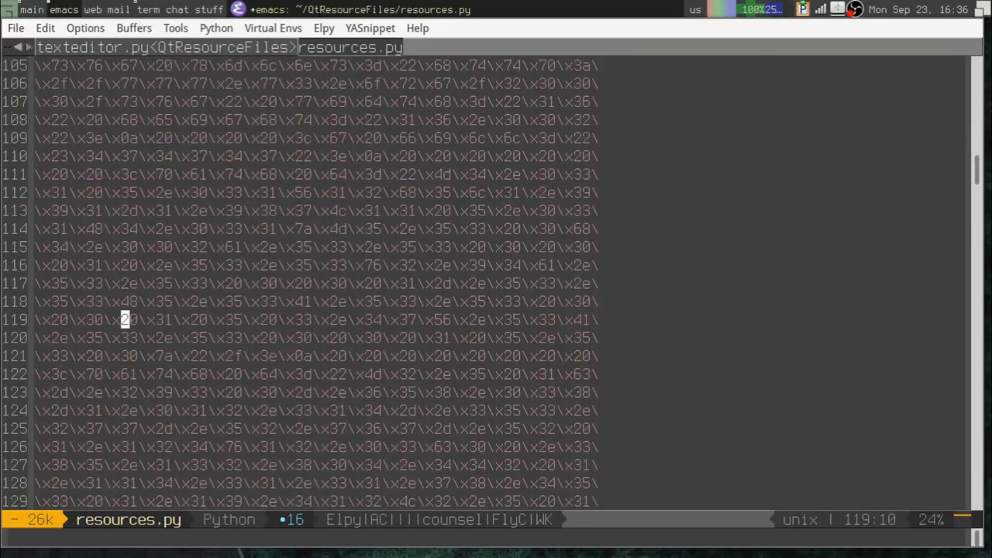
scroll(down, 3)
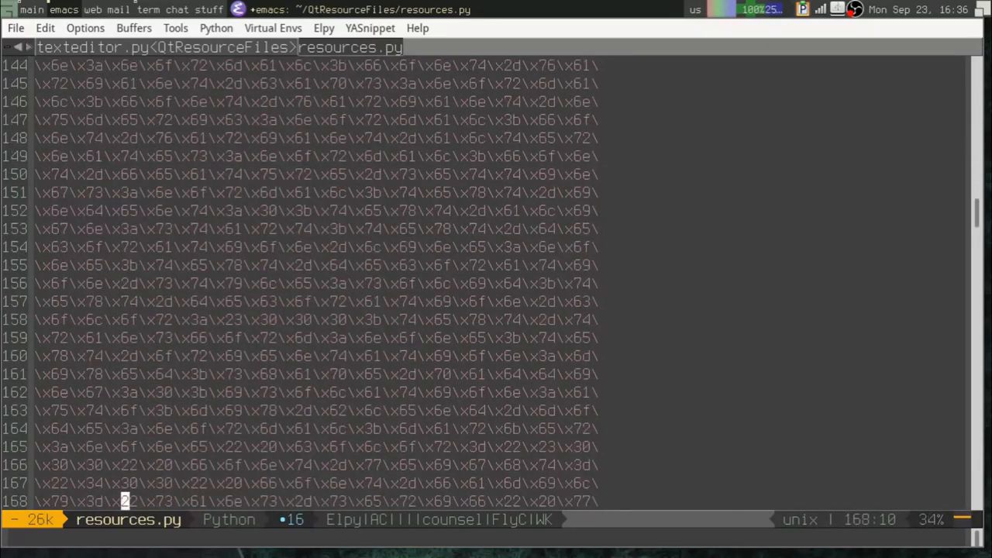
scroll(down, 3)
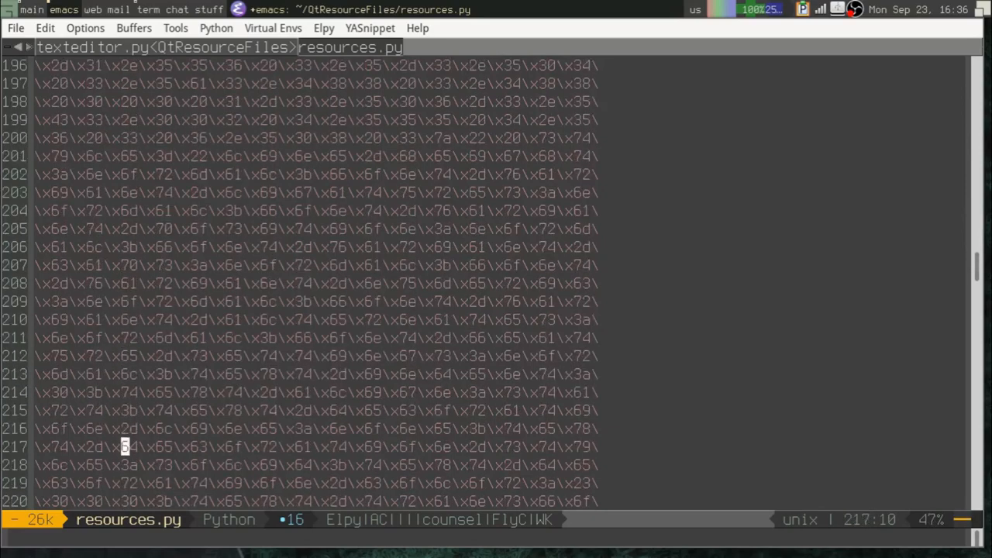
scroll(down, 3)
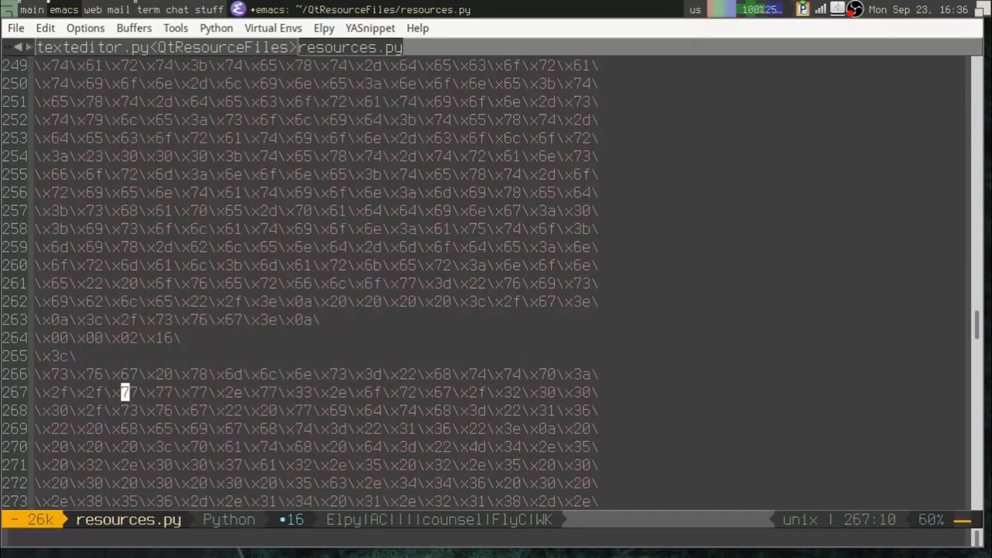
scroll(down, 3)
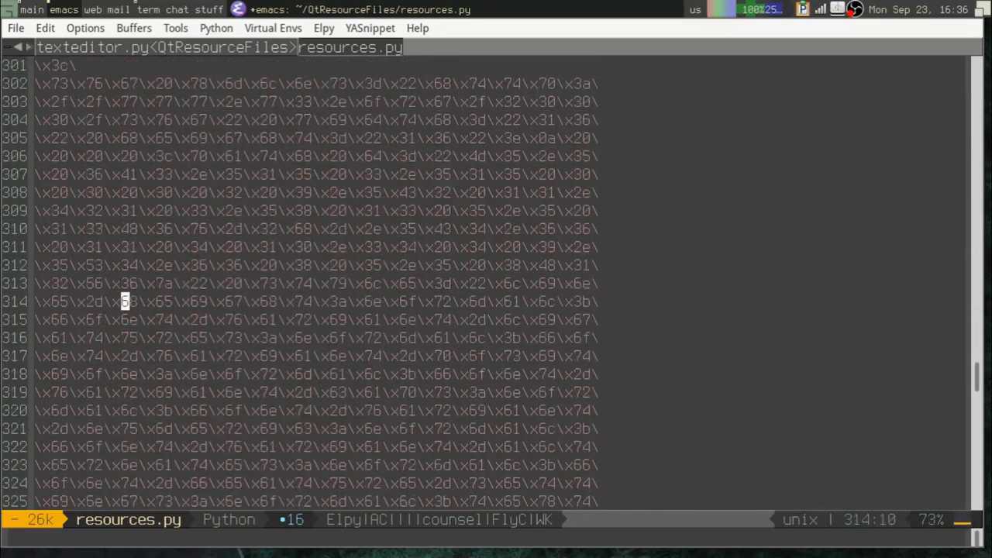
scroll(down, 3)
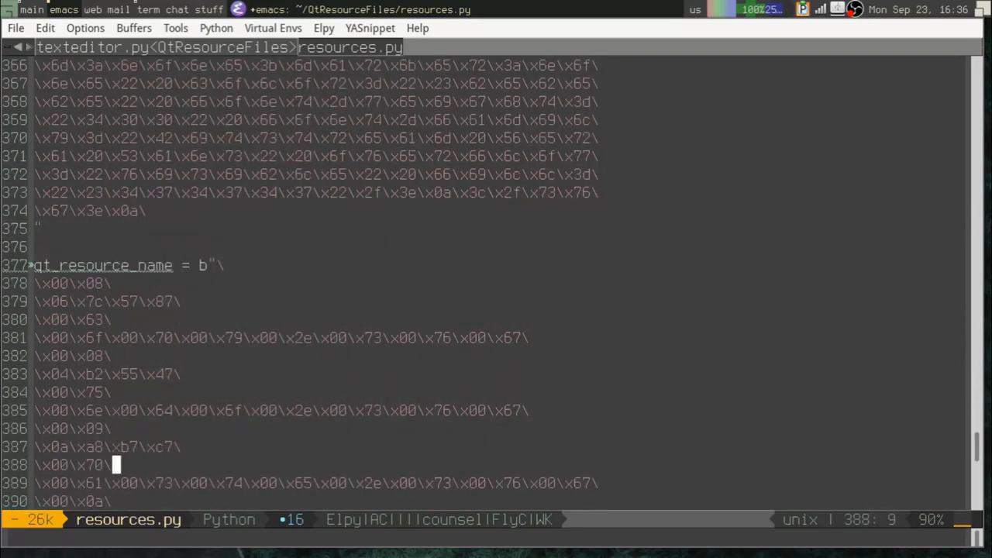
scroll(down, 3)
text(impo)
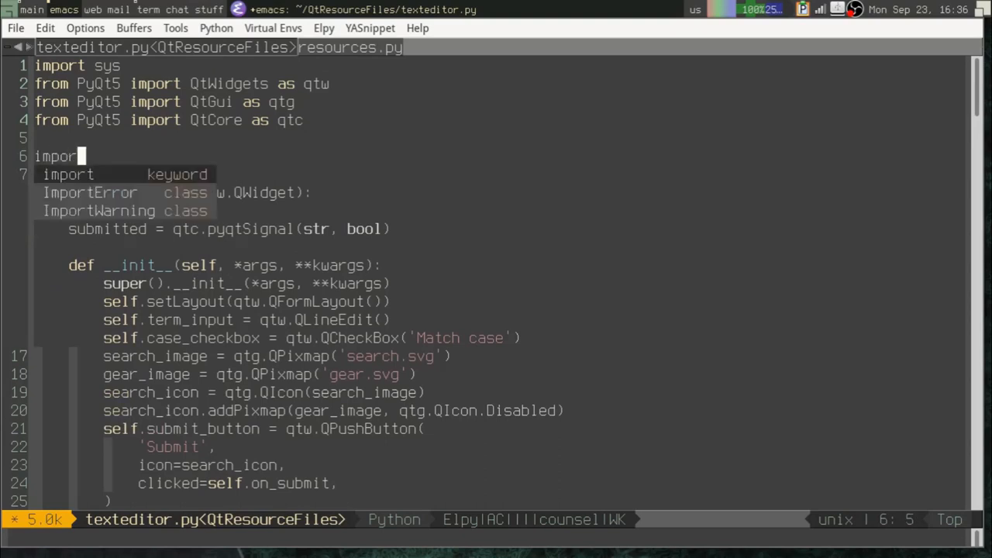
- Add 'import resources' below the PyQt5 imports in texteditor.py
text(resources)
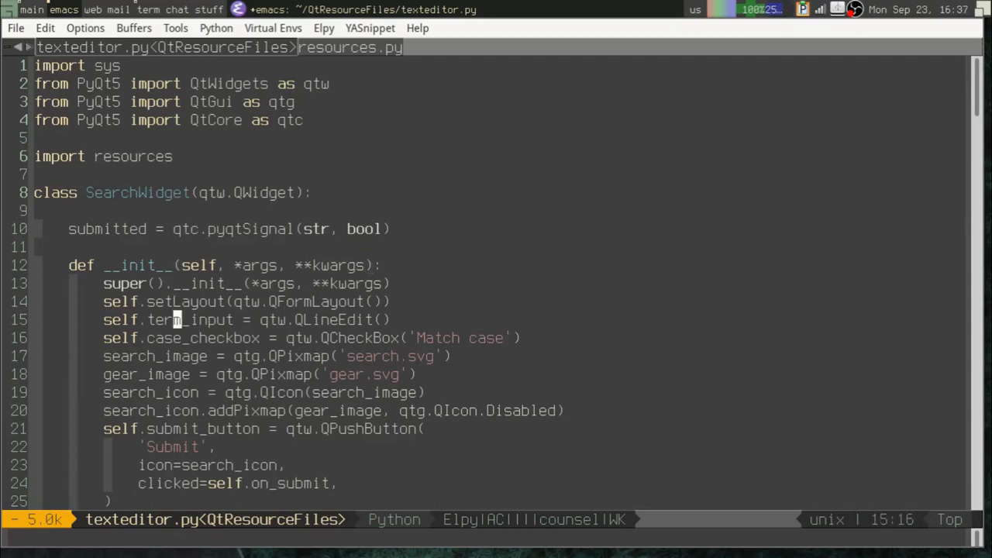
mouse_move(184, 355)
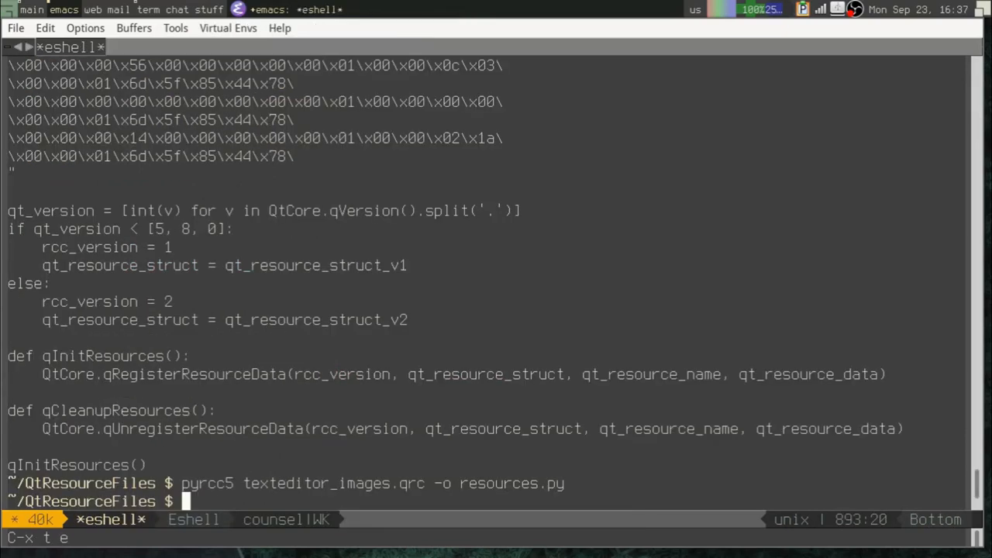
- From the parent folder, run 'python QtResourceFiles/texteditor.py' in eshell to launch the editor
text(cd ..)
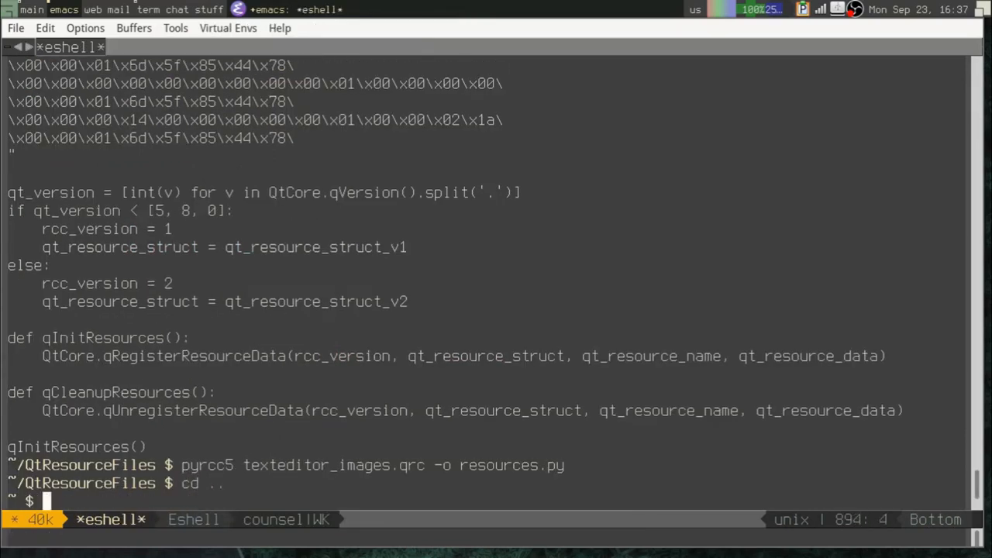
text(python)
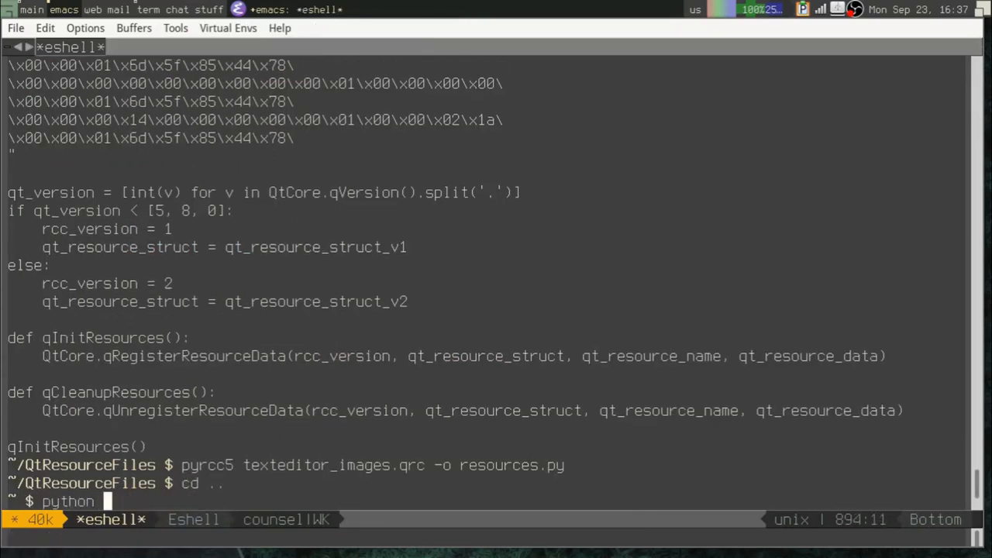
text(QtResourceFiles/)
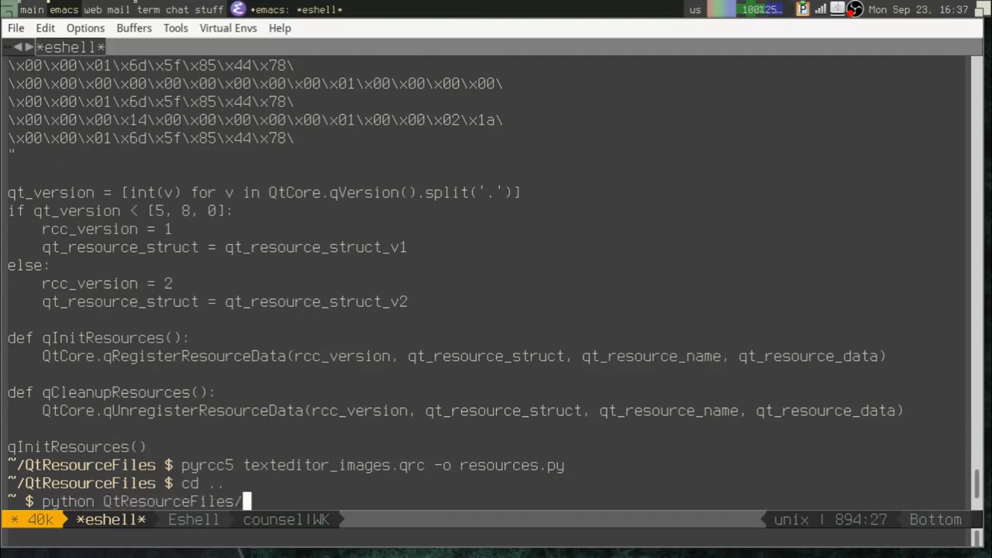
text(texteditor.py)
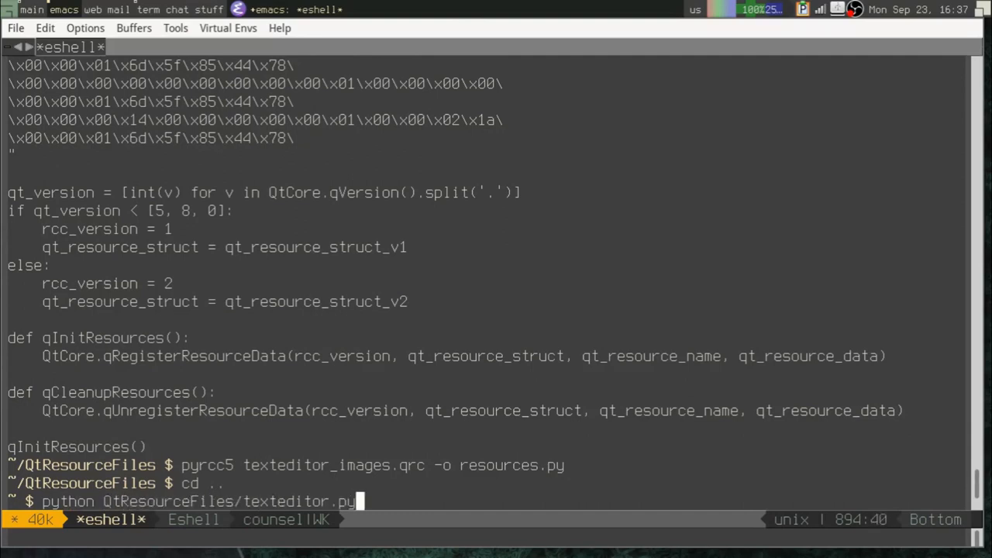
key(Return)
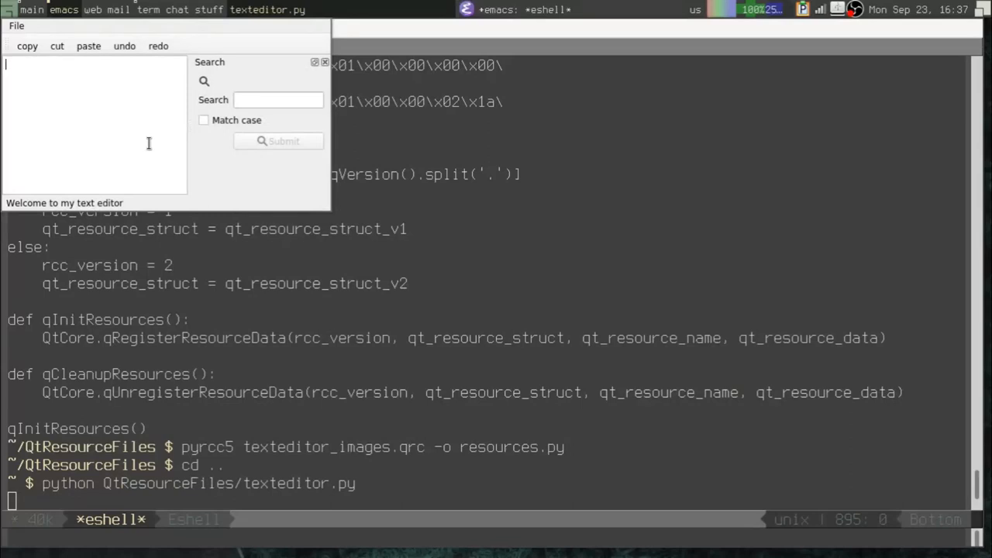
mouse_move(220, 98)
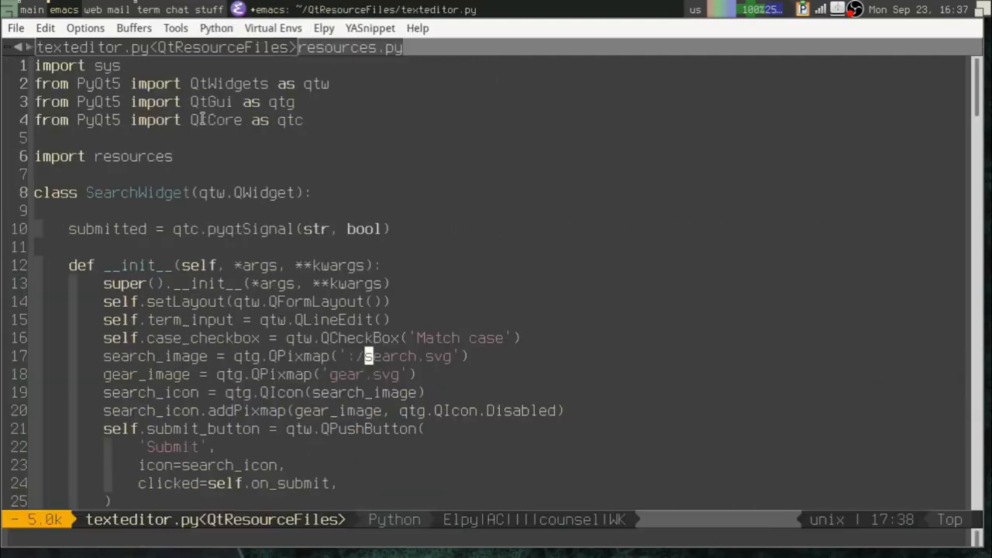
- Switch the search and gear QPixmap paths to ':/search.svg' and ':/gear.svg' and relaunch the editor
scroll(down, 3)
text(:/)
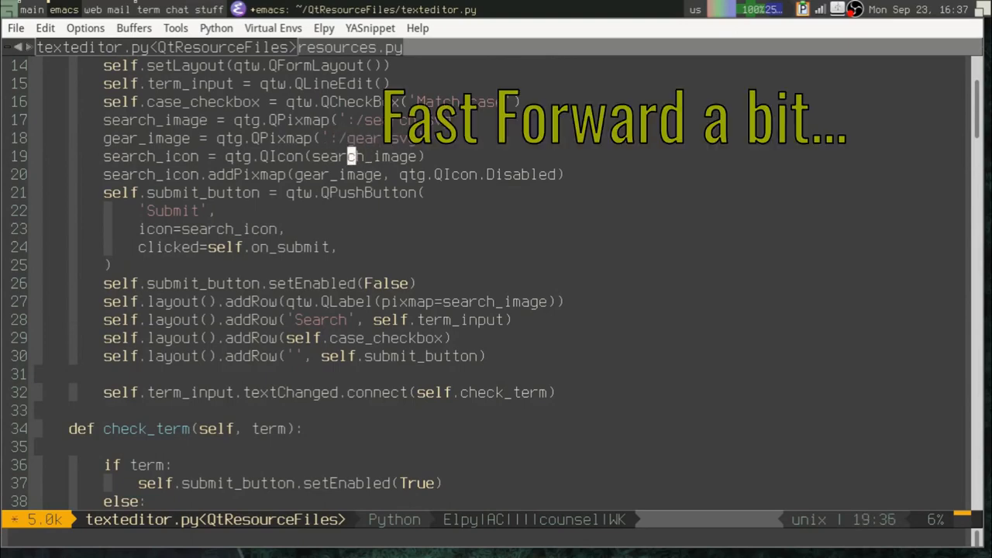
scroll(down, 3)
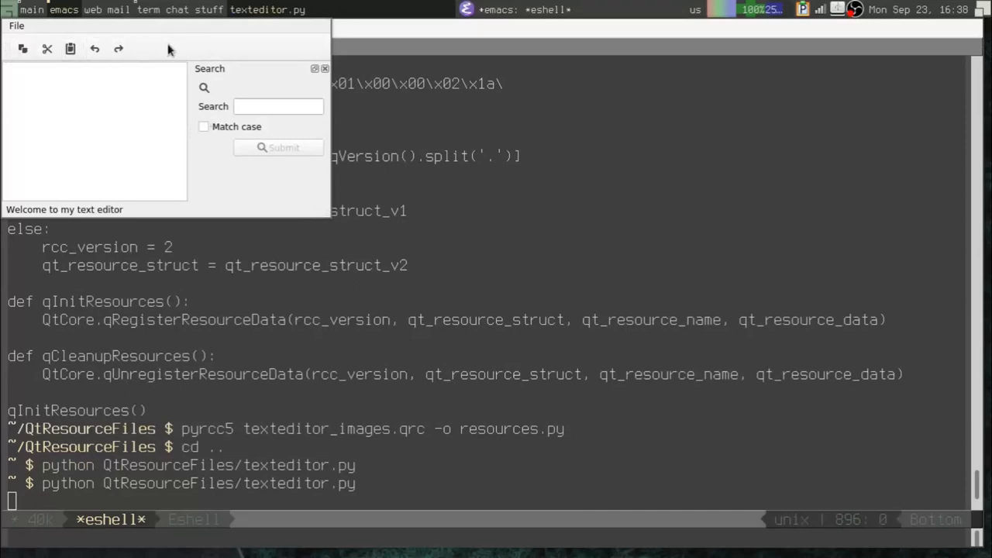
mouse_move(130, 159)
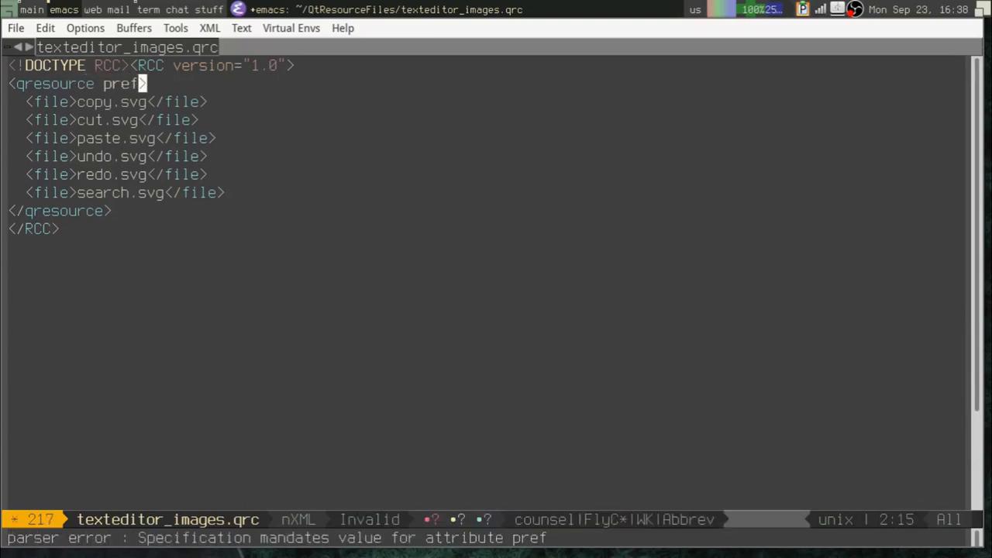
- Add prefix='images' to the qresource and change the paste icon path to ':/images/paste.svg'
text(ix=')
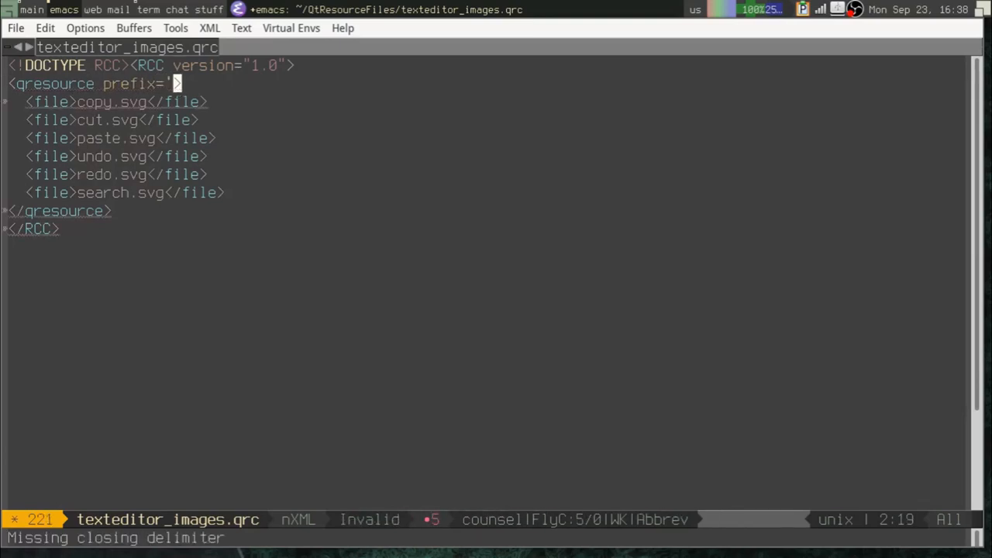
text(images)
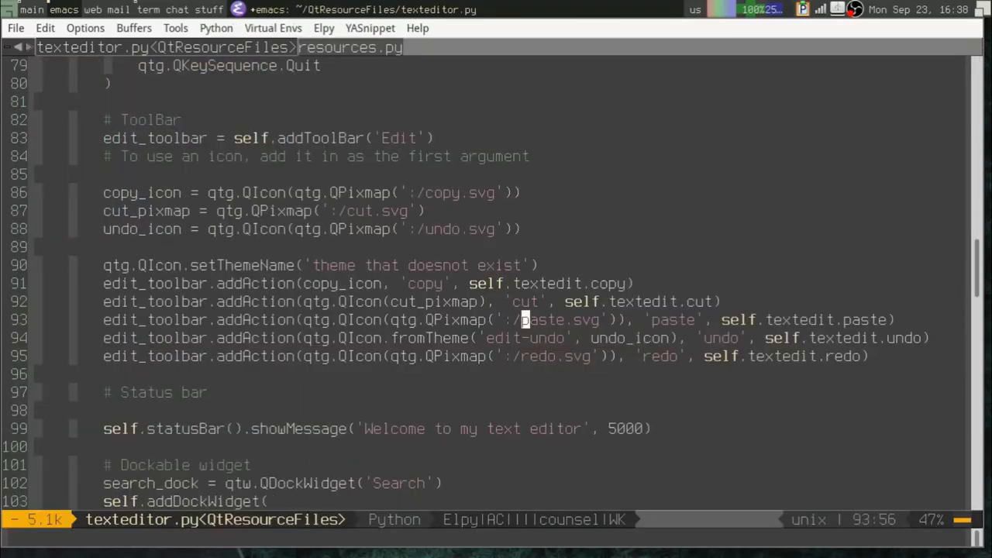
text(images/)
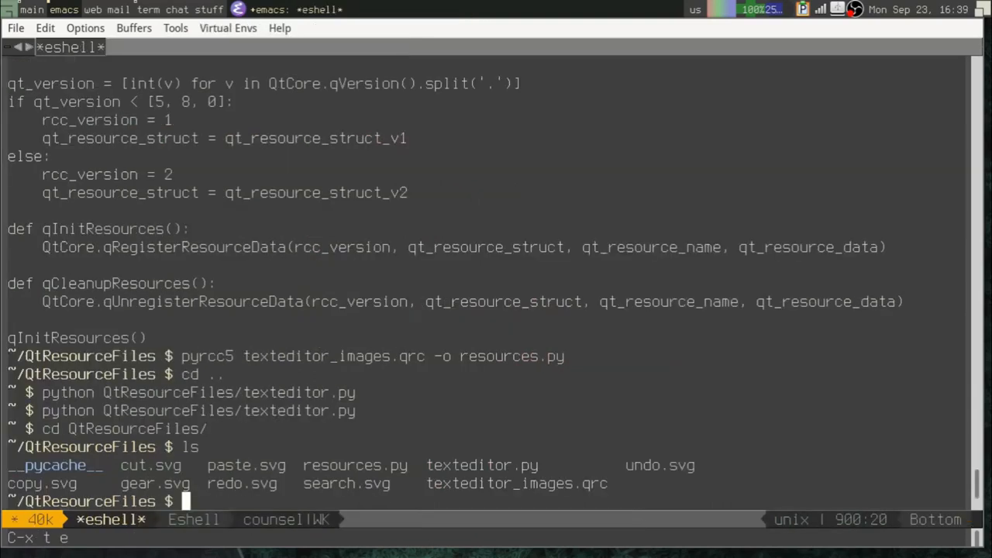
- Inside QtResourceFiles, rerun 'pyrcc5 texteditor_images.qrc -o resources.py' to recompile the resources
text(python)
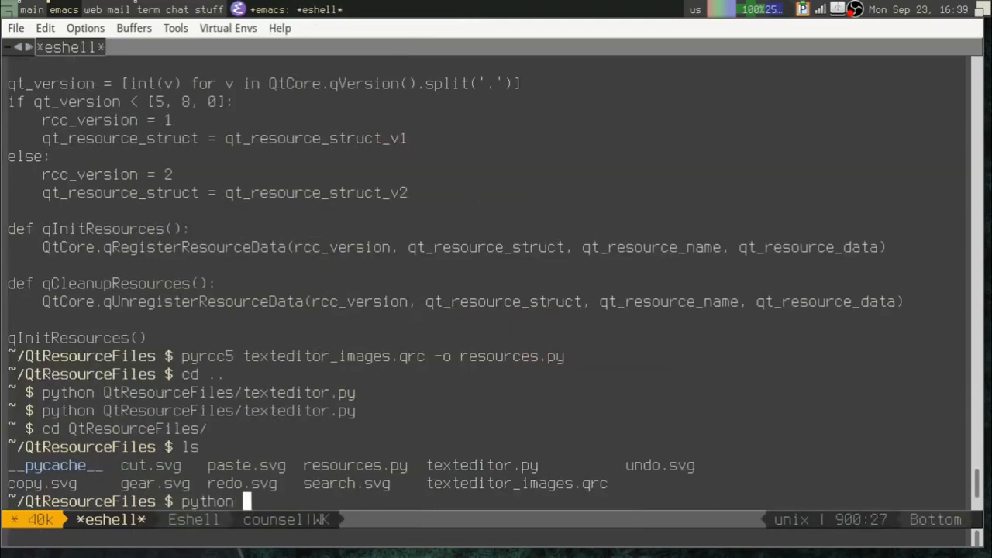
text(Qt)
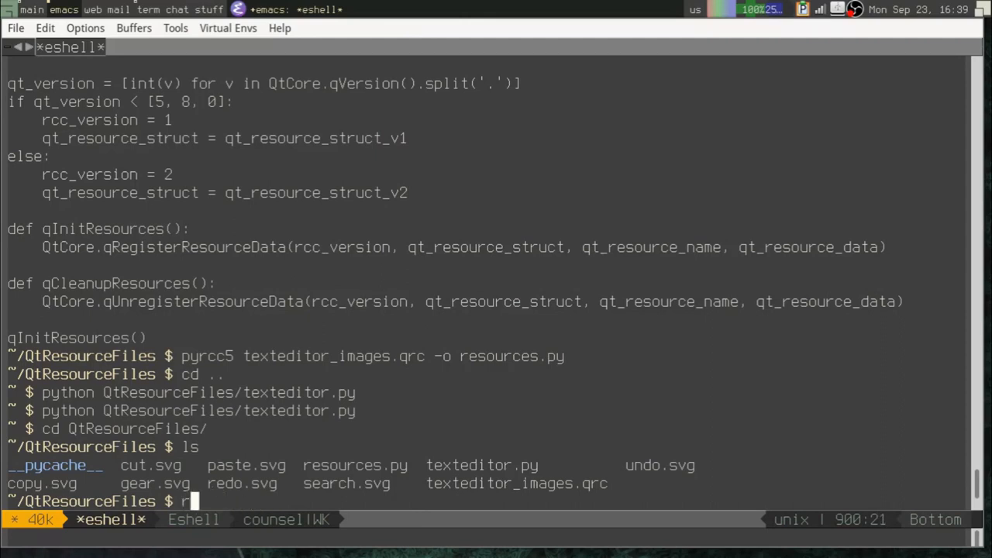
text(pyrcc5)
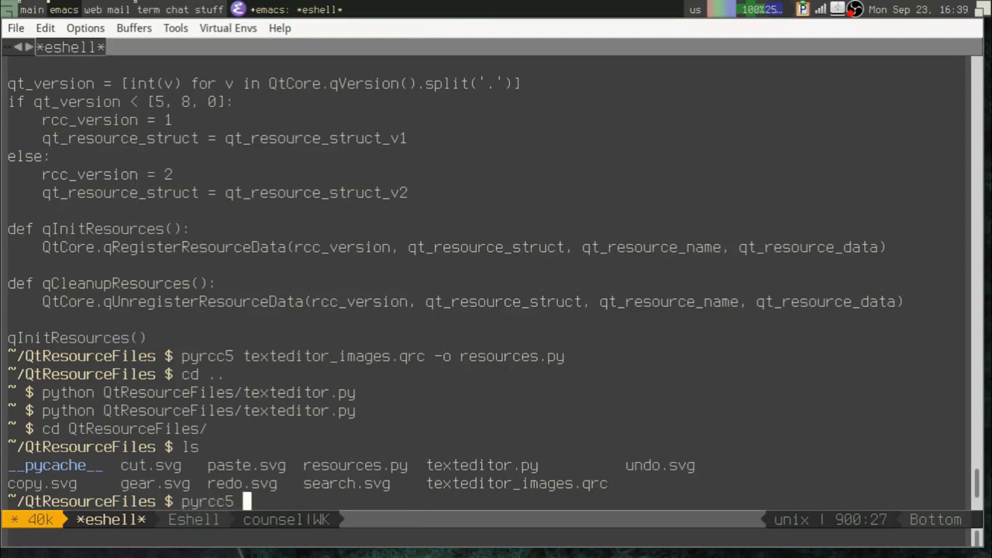
text(texteditor.py)
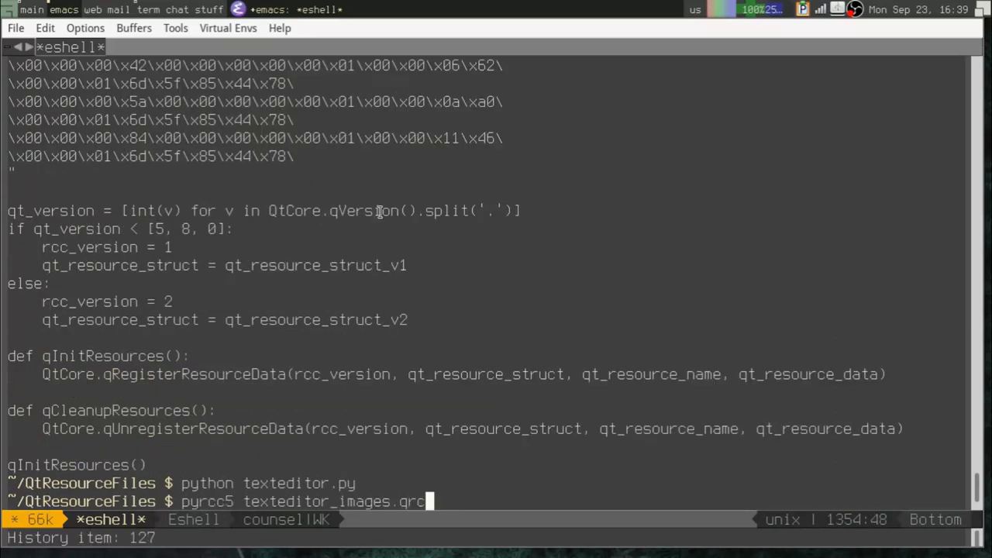
text(-)
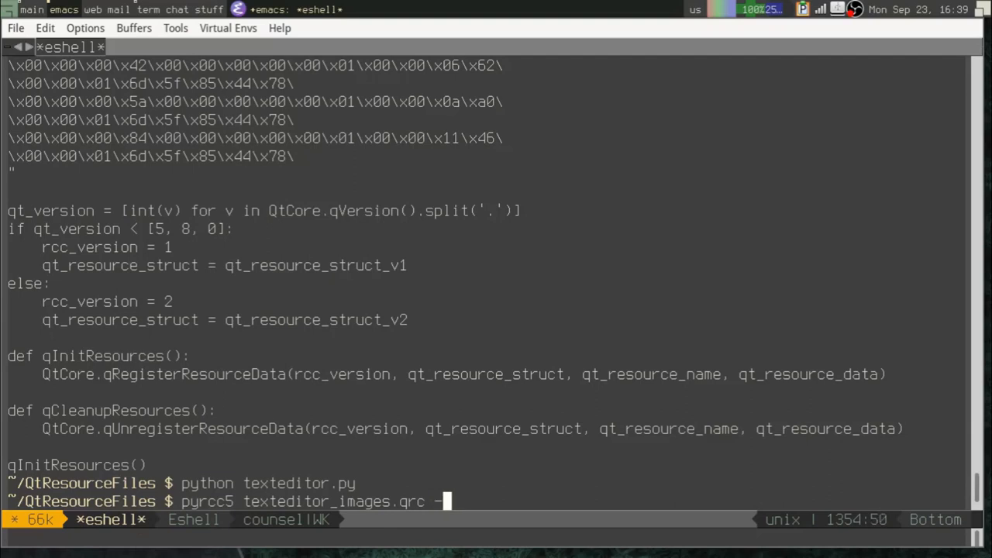
text(resources.py)
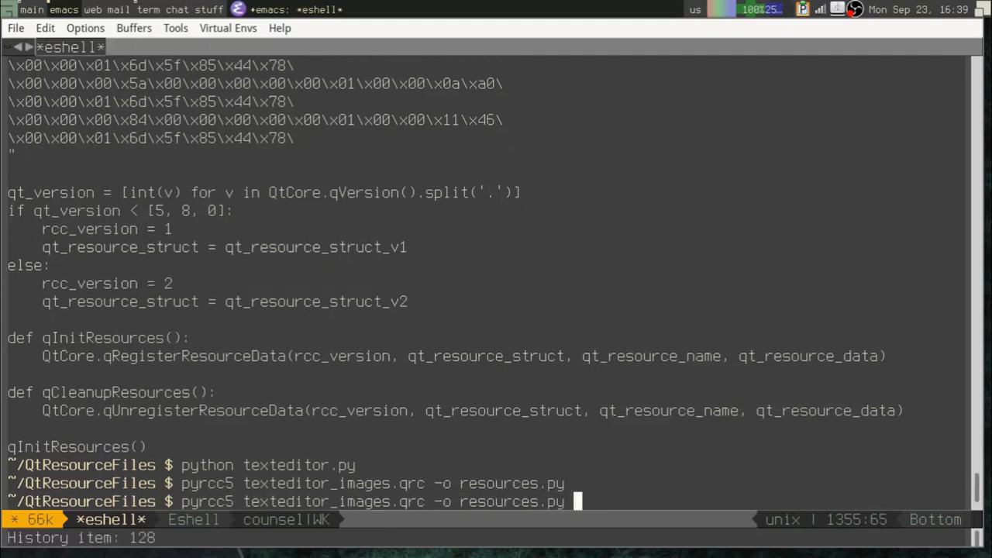
key(Return)
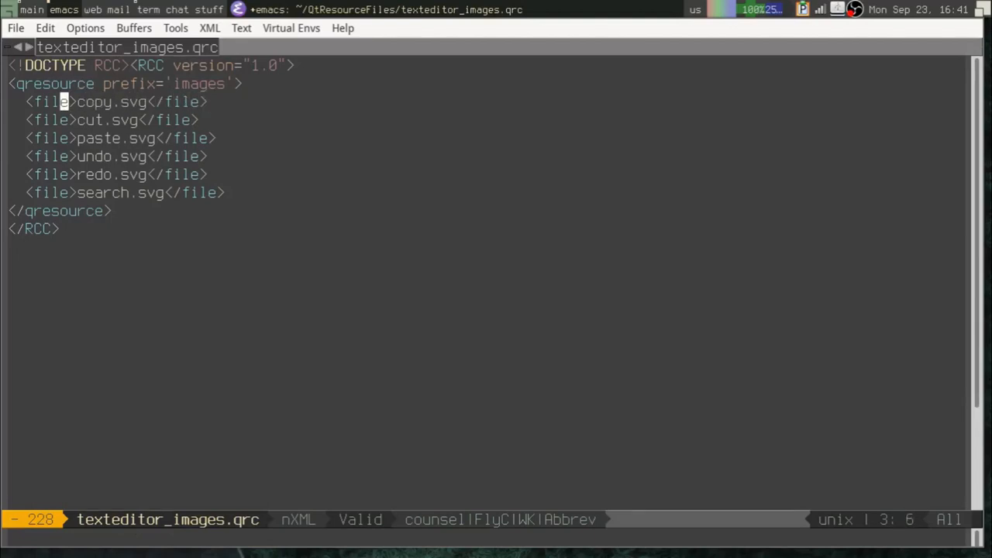
- Add alias='copy-image.svg' to copy.svg in the .qrc and update the copy icon path in texteditor.py
text(alias='cop)
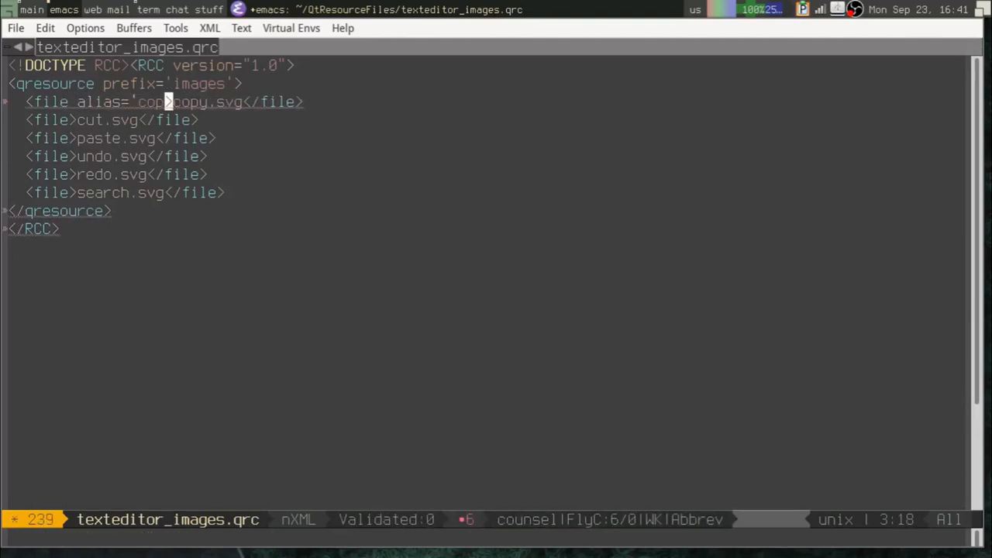
text(y-image.svg)
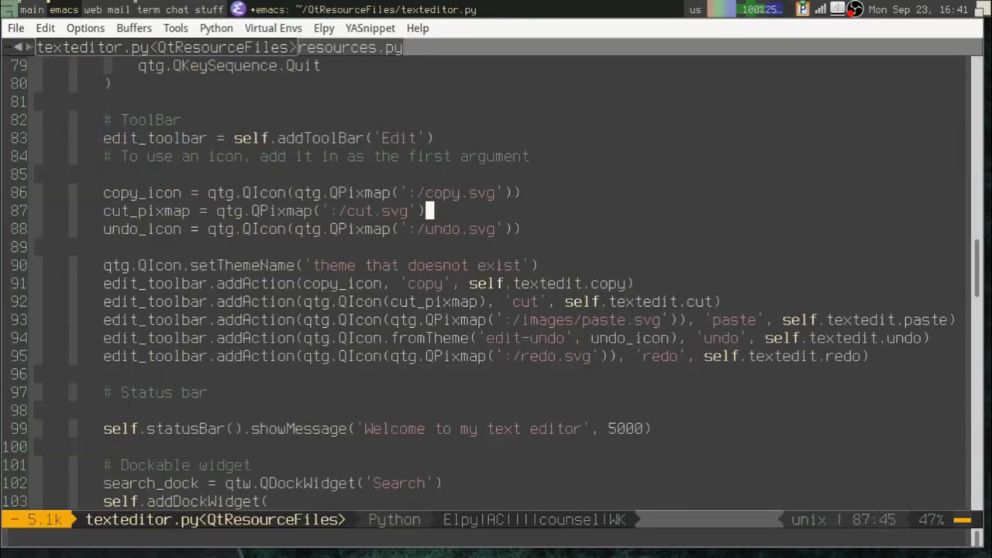
text(-images)
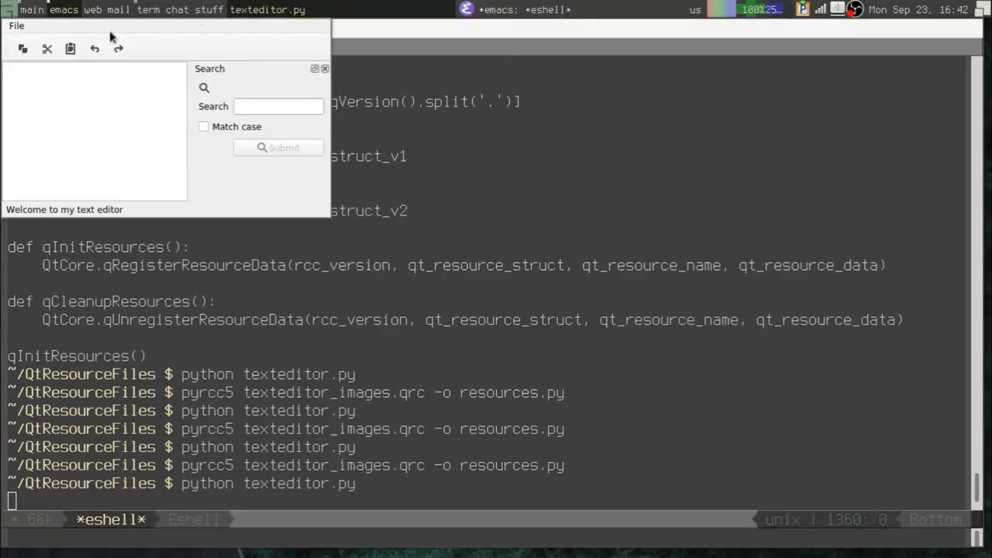
click(277, 105)
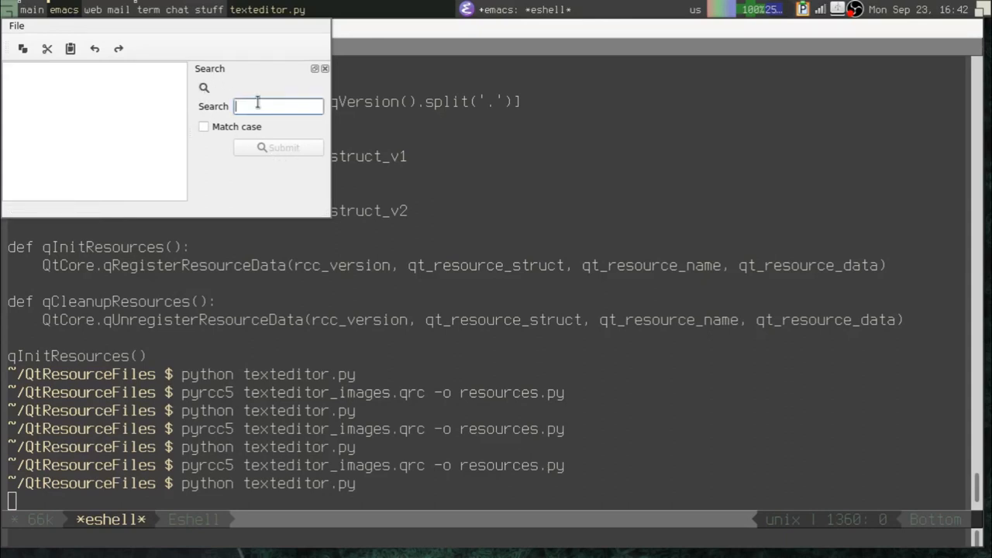
mouse_move(257, 105)
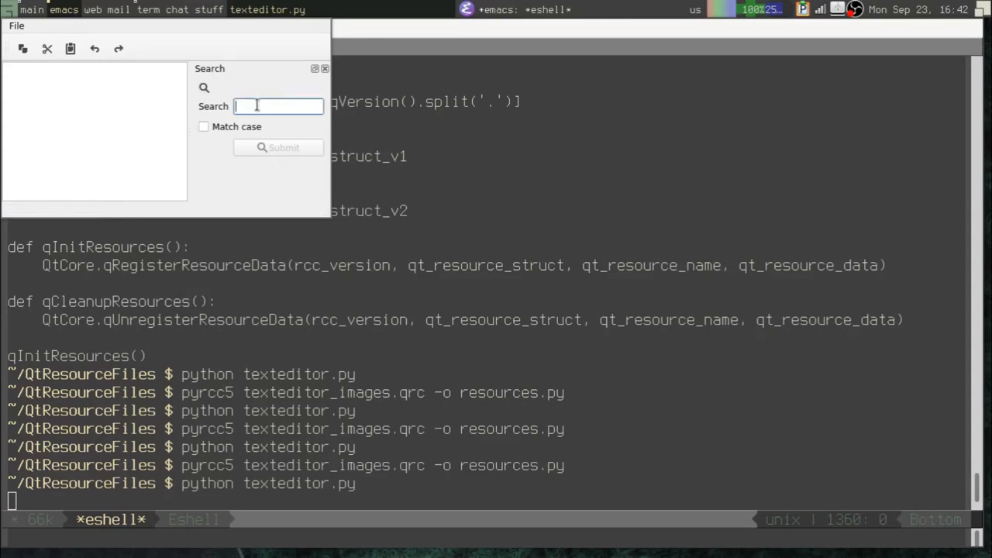